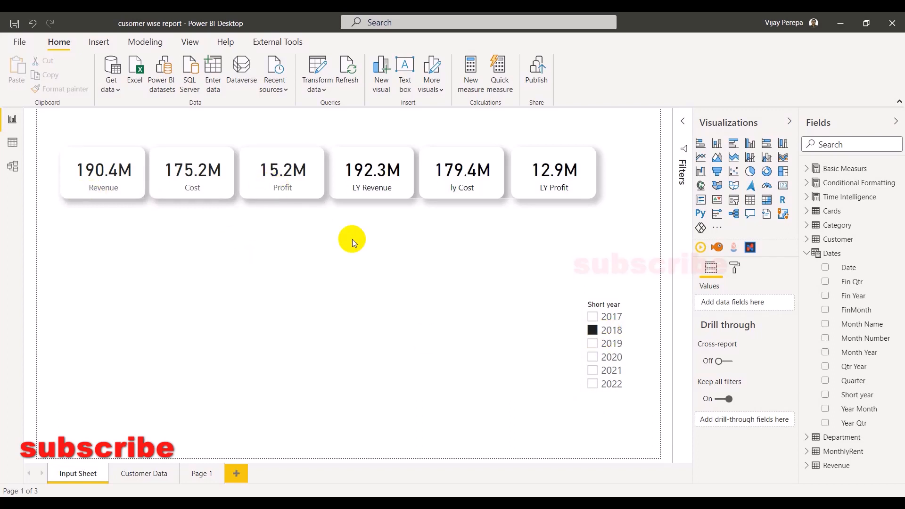
mouse_move(364, 288)
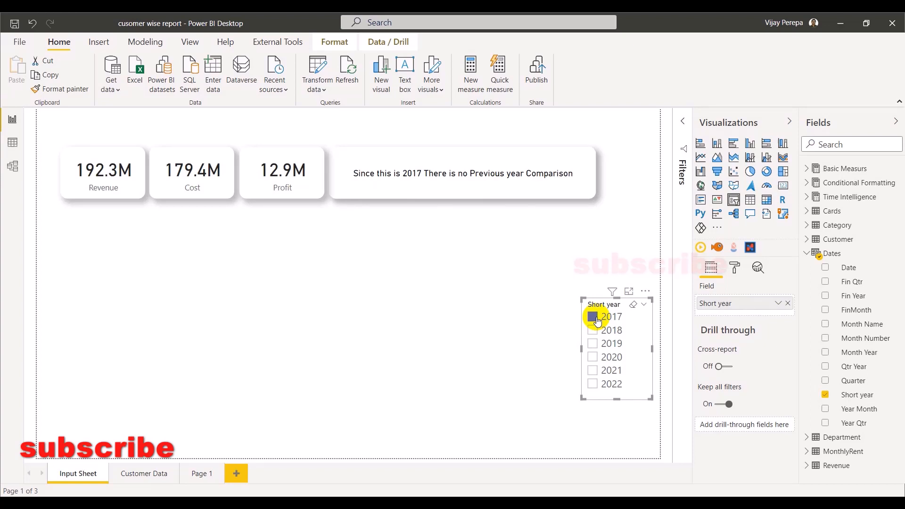
- Check the Input Sheet year slicer at 2017, cleared, then 2018
left_click(593, 317)
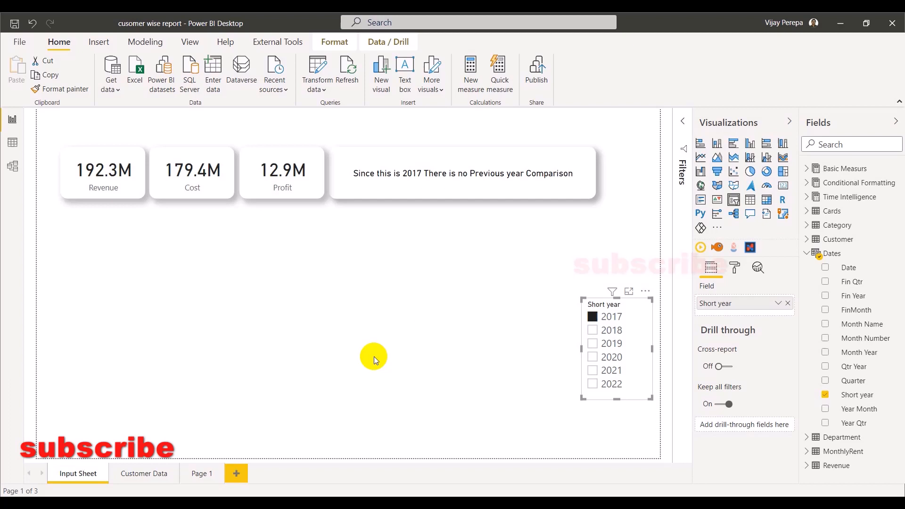
left_click(592, 330)
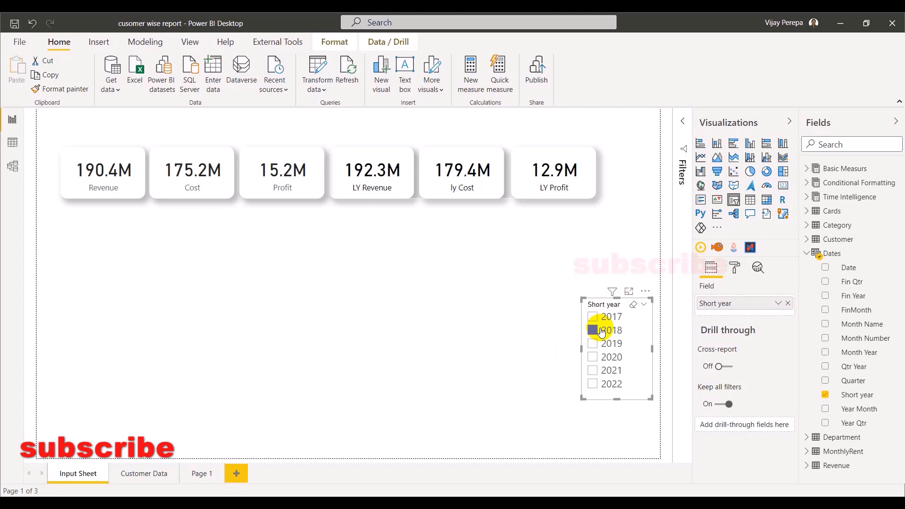
left_click(592, 331)
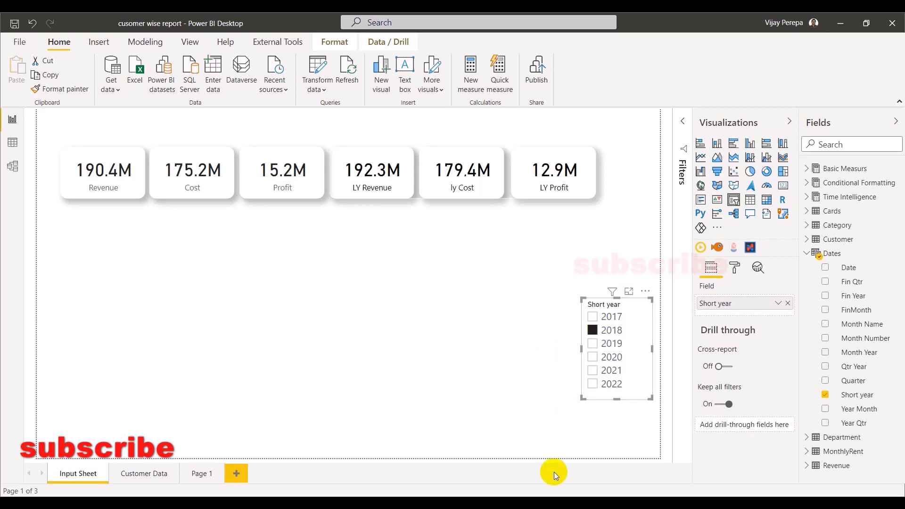
mouse_move(522, 238)
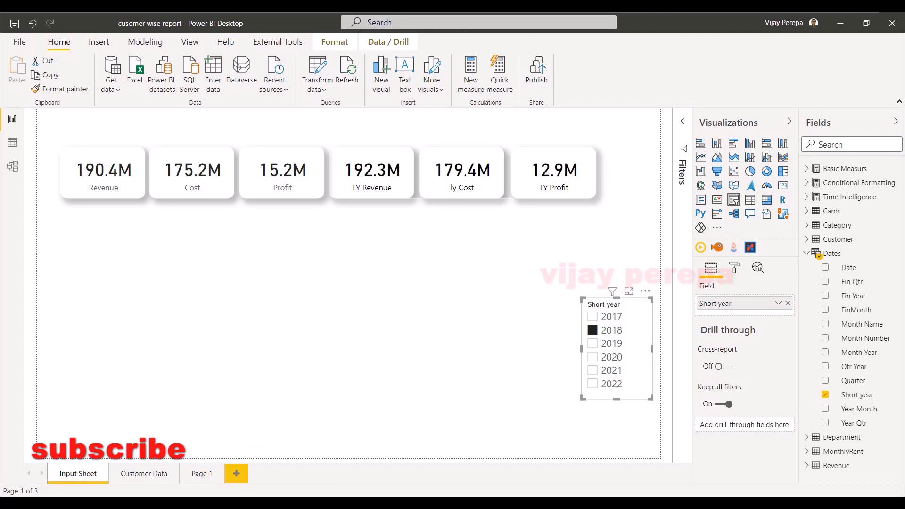
- Copy the Revenue card from Input Sheet onto the blank Page 1
left_click(200, 473)
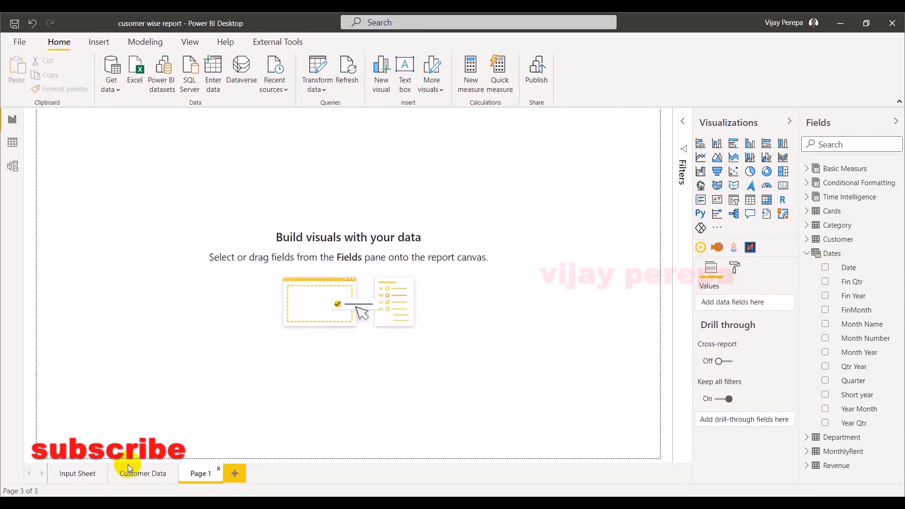
left_click(78, 473)
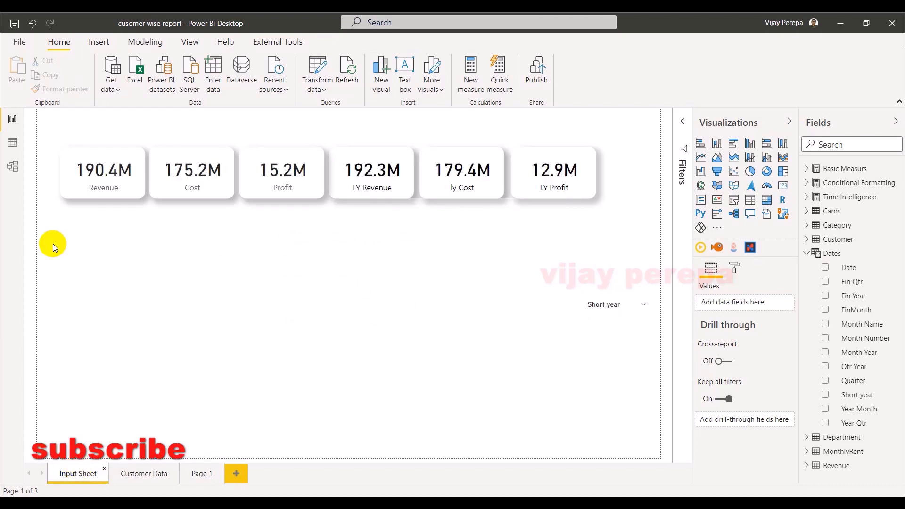
left_click(103, 171)
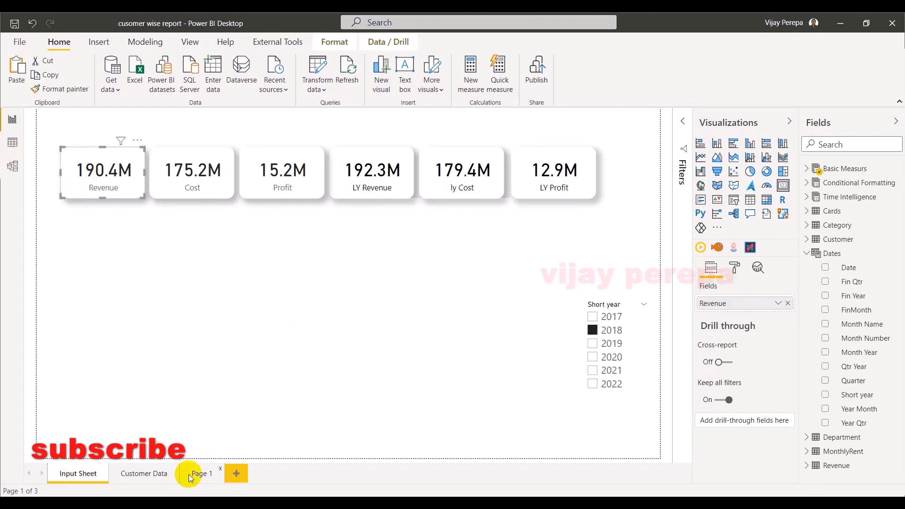
left_click(200, 473)
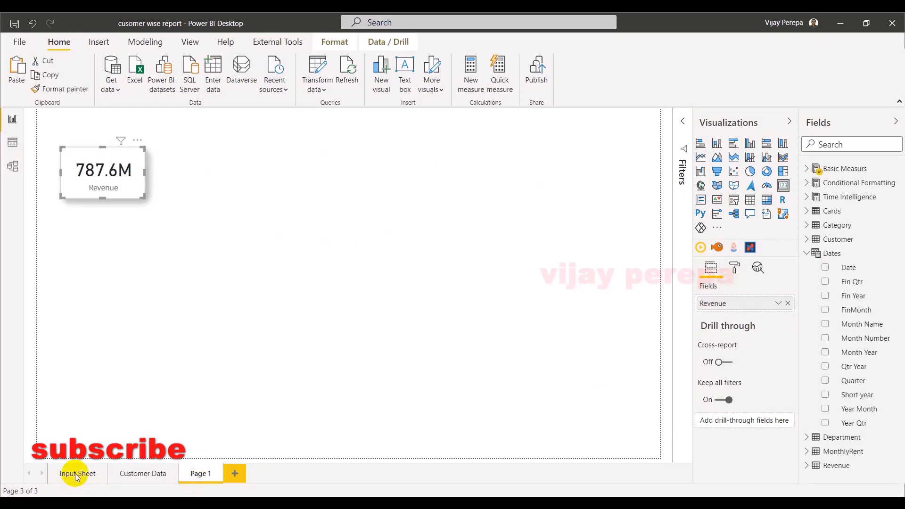
- Copy the Short year slicer to Page 1 with Don't sync and filter it to 2018
left_click(78, 474)
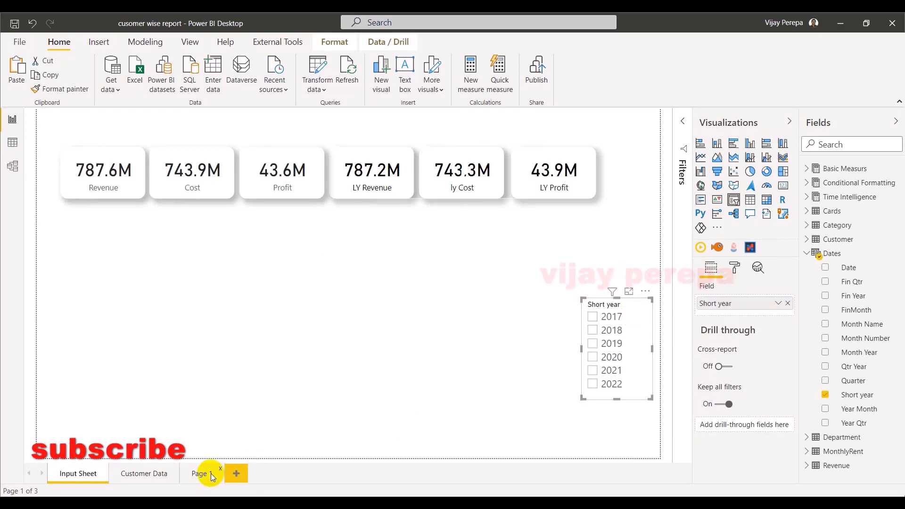
left_click(200, 474)
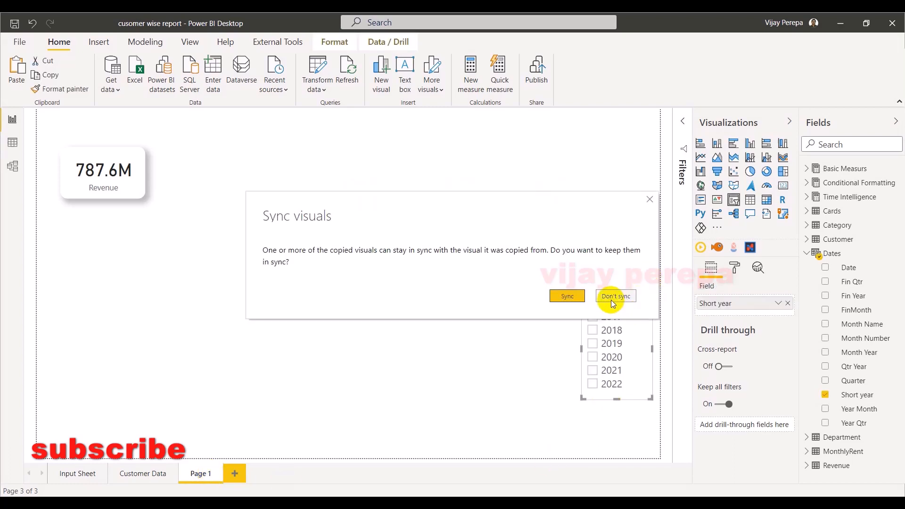
left_click(615, 297)
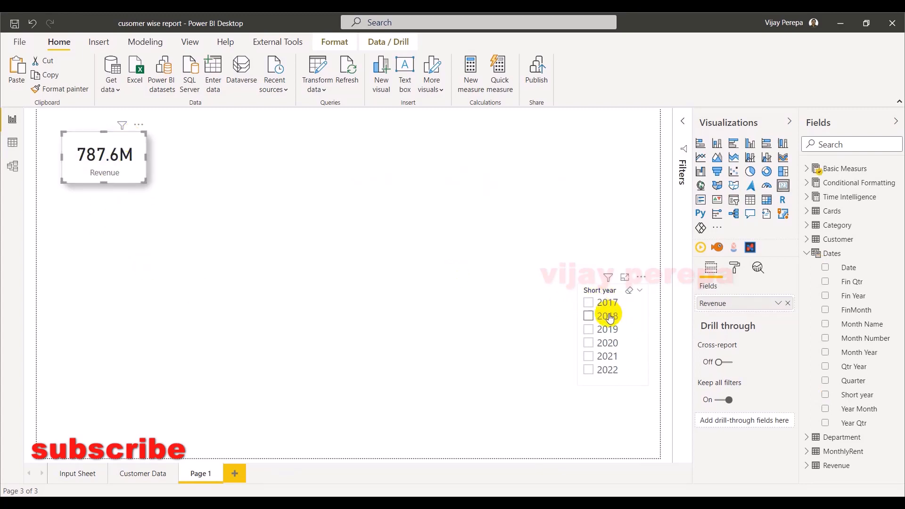
left_click(588, 316)
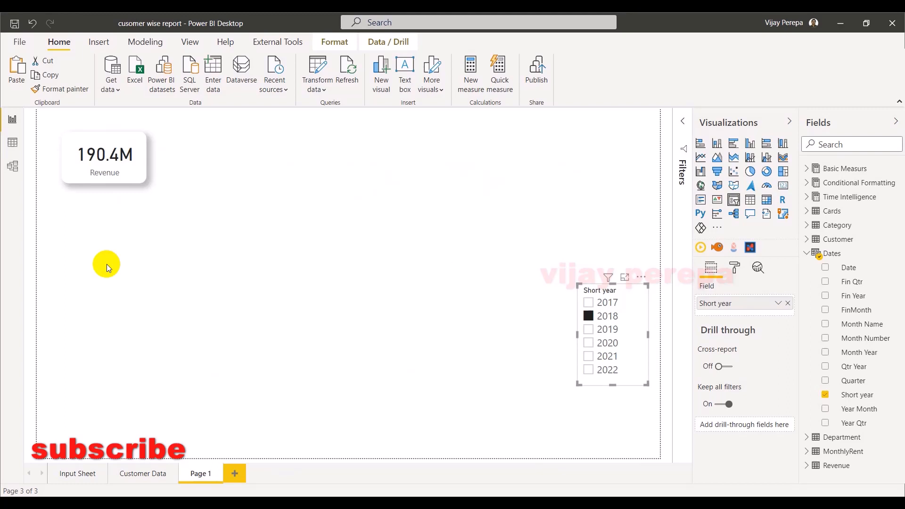
mouse_move(164, 283)
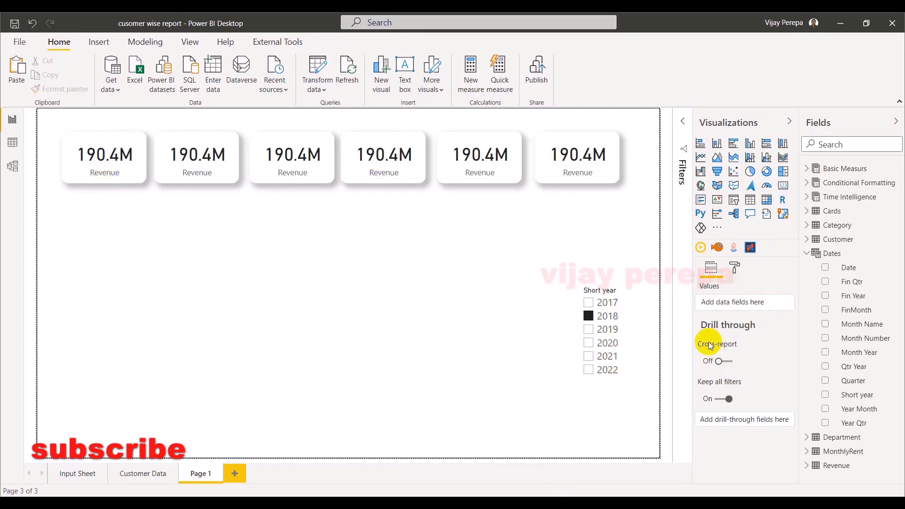
- Arrange six pasted Revenue cards in a row and switch the slicer to 2017
left_click(611, 302)
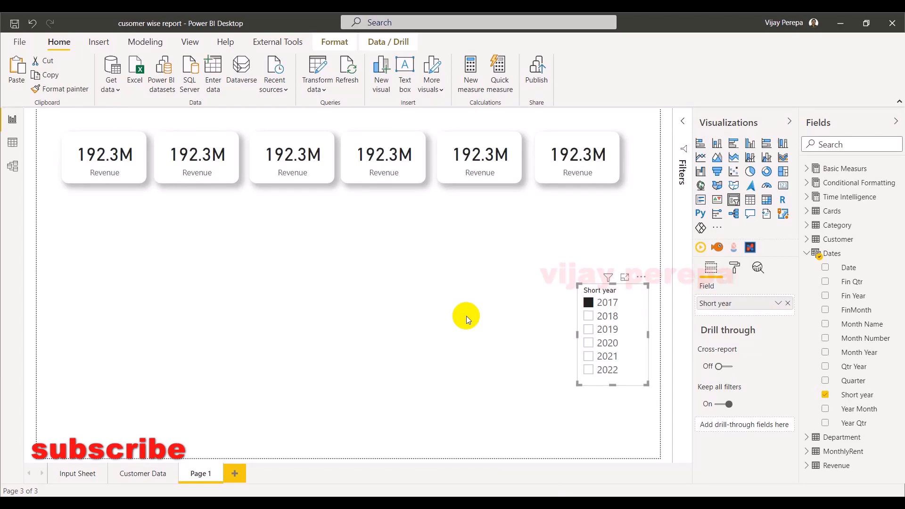
- Clear the slicer and reassign the cards to Cost, Profit, LY Revenue, ly Cost and LY Profit
left_click(588, 315)
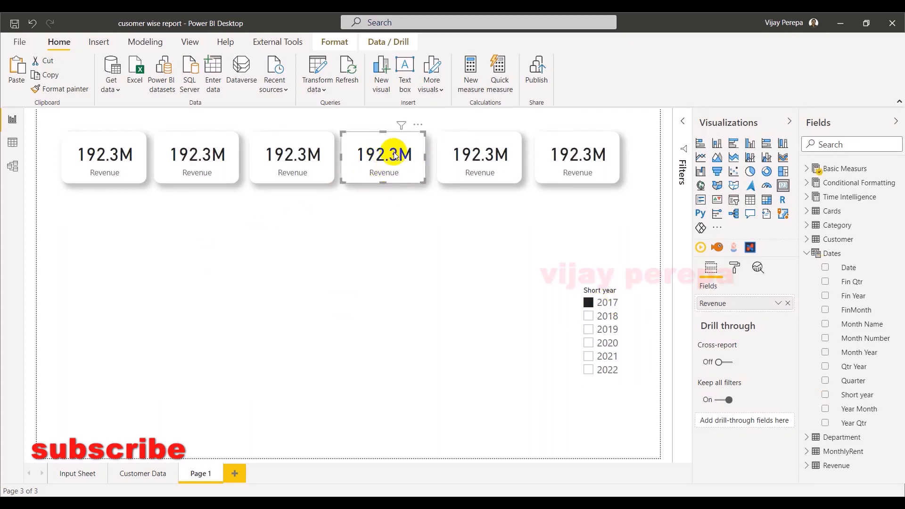
left_click(196, 156)
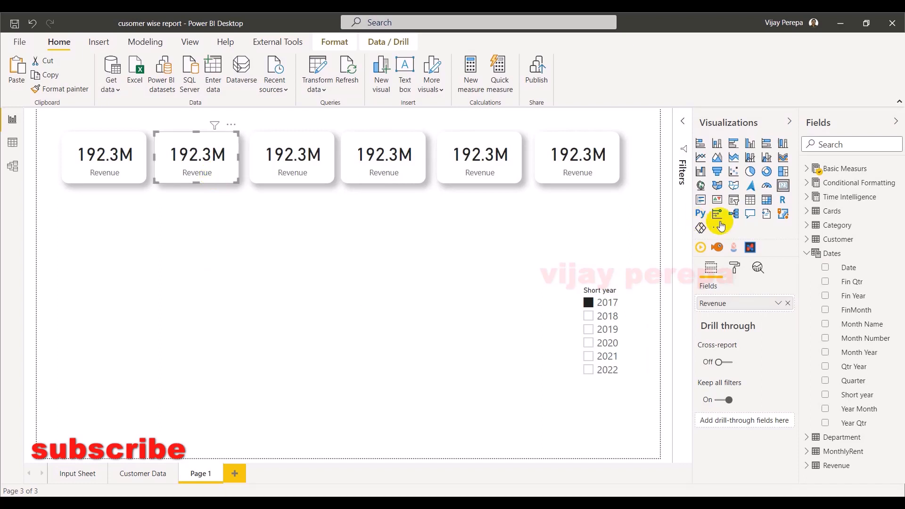
left_click(808, 168)
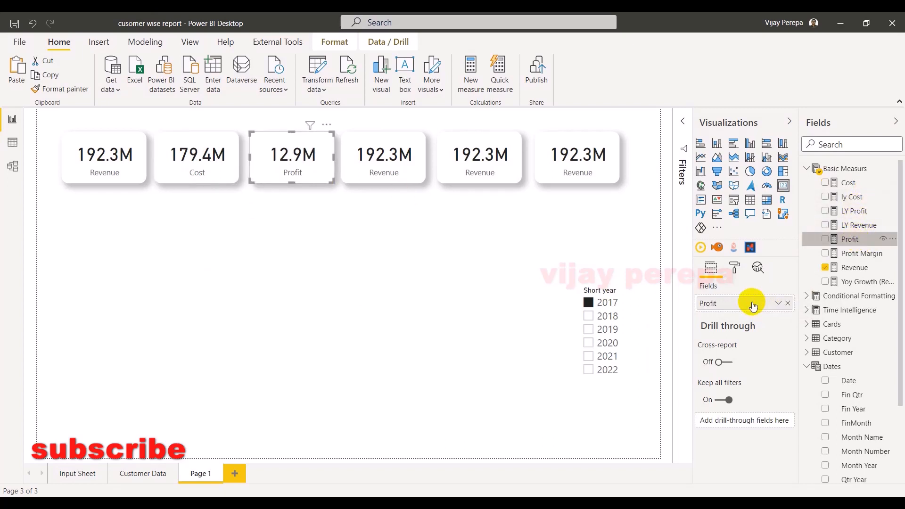
left_click(384, 156)
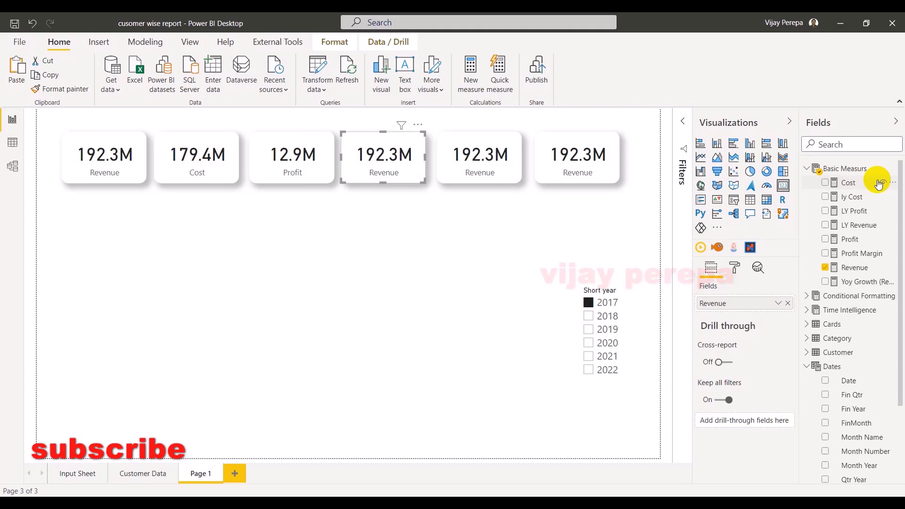
mouse_move(873, 257)
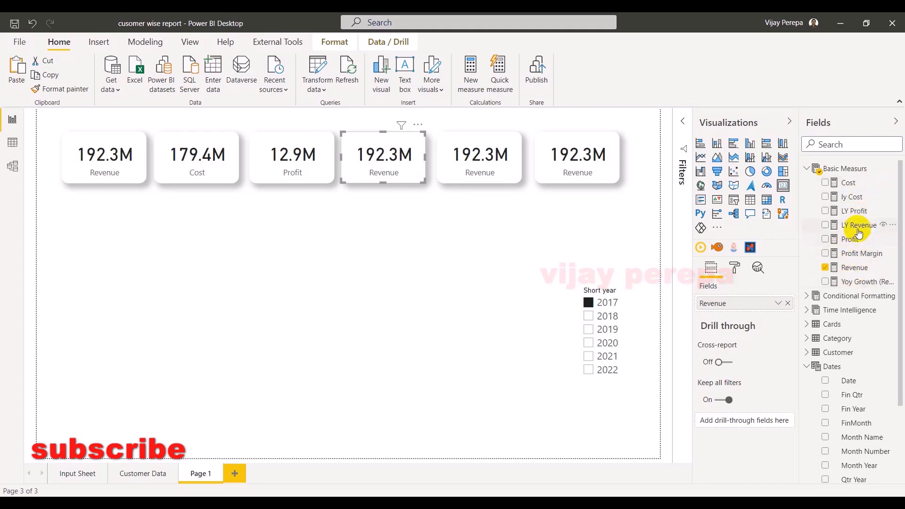
left_click(826, 224)
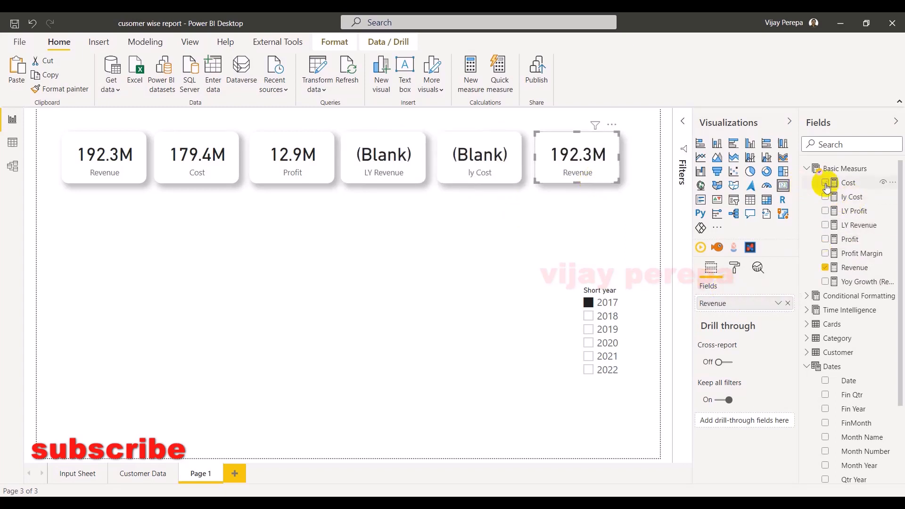
mouse_move(860, 211)
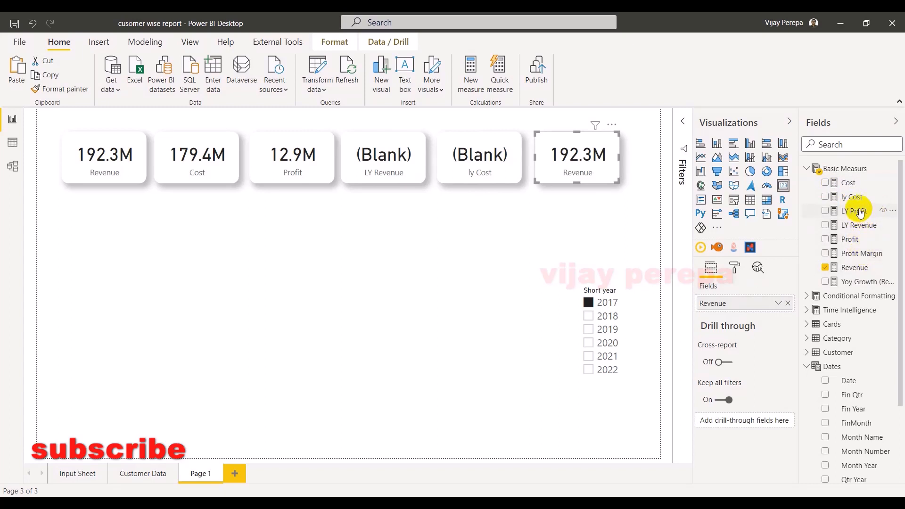
left_click(826, 210)
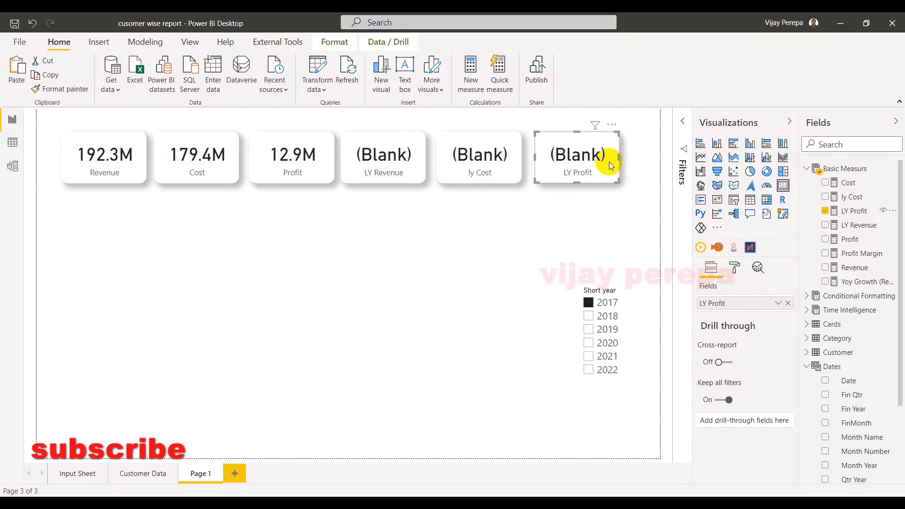
mouse_move(348, 204)
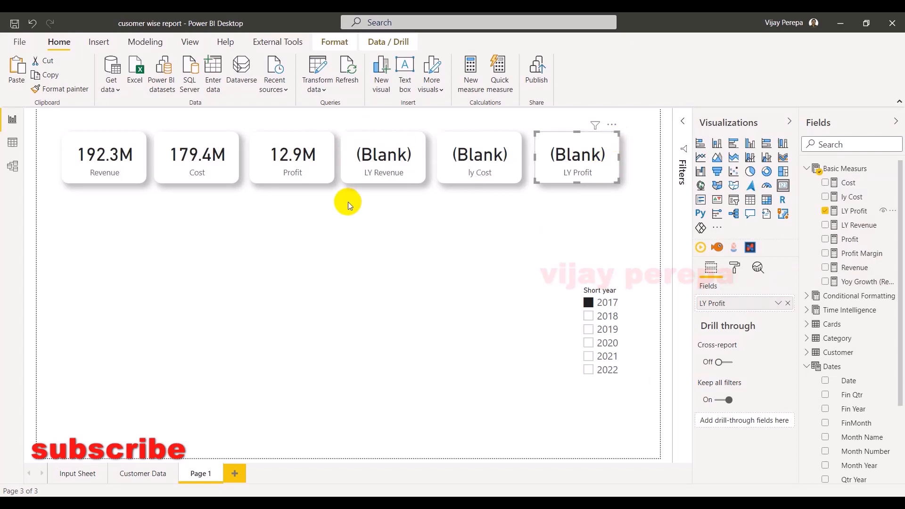
mouse_move(615, 141)
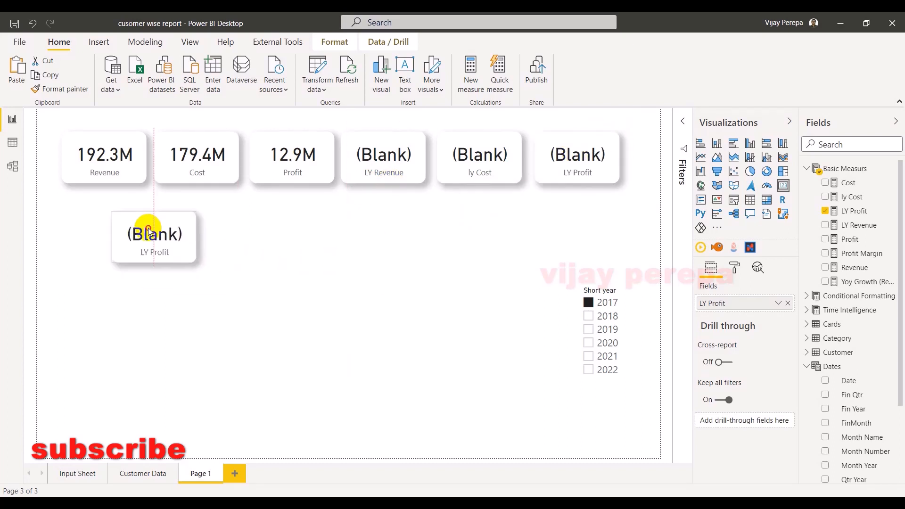
- Move a copied LY Profit card below the row and switch its Background off
left_click_drag(153, 235, 402, 154)
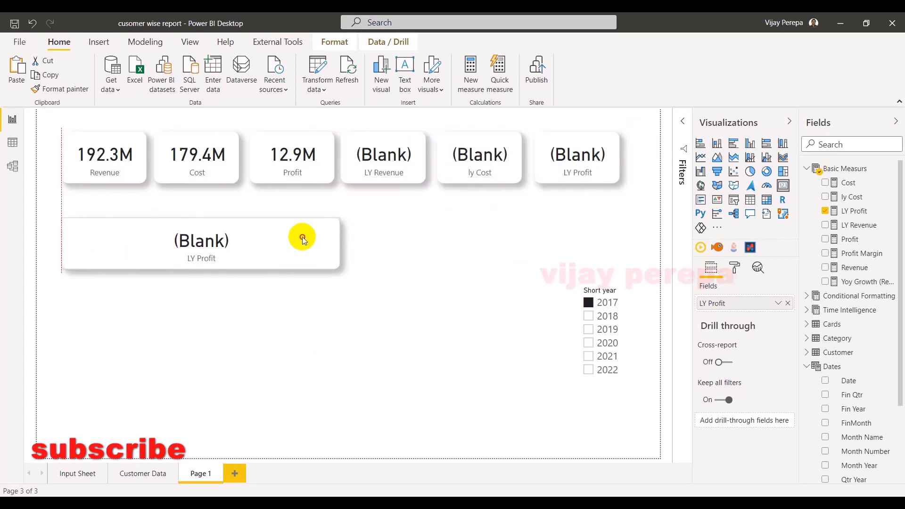
left_click(302, 238)
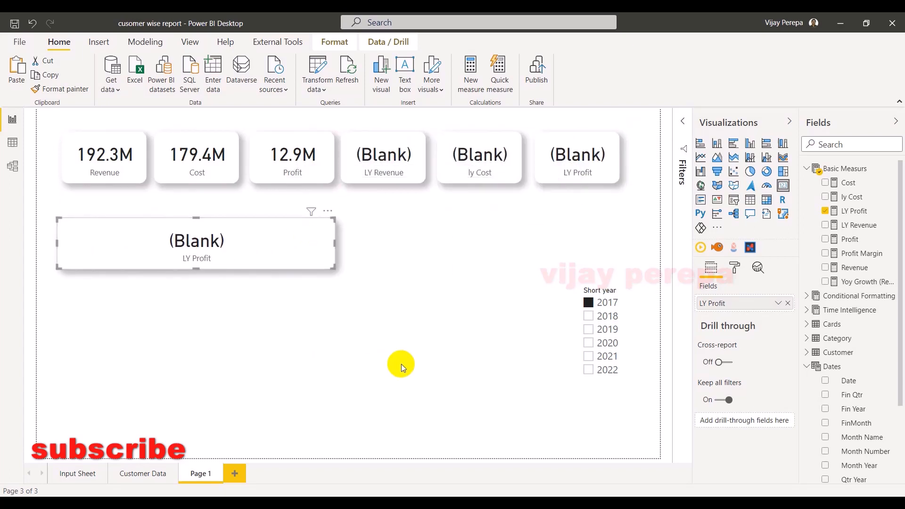
mouse_move(248, 225)
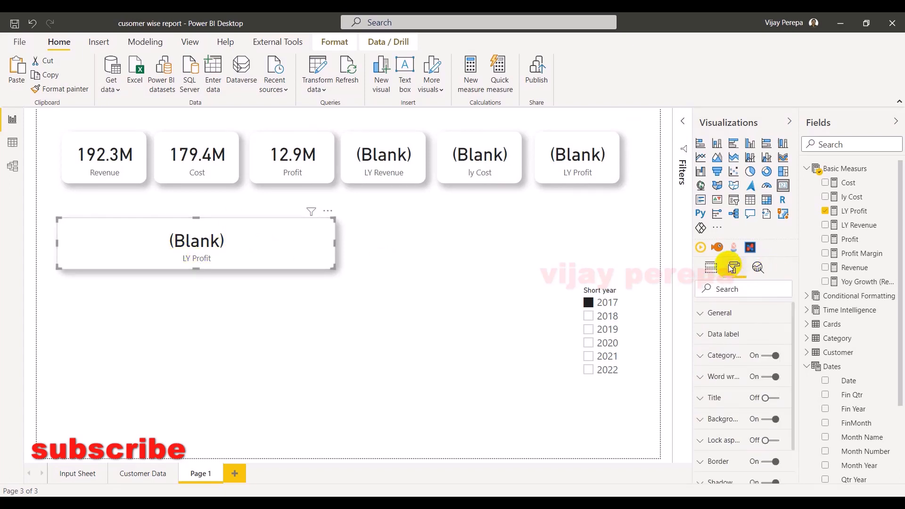
left_click(765, 419)
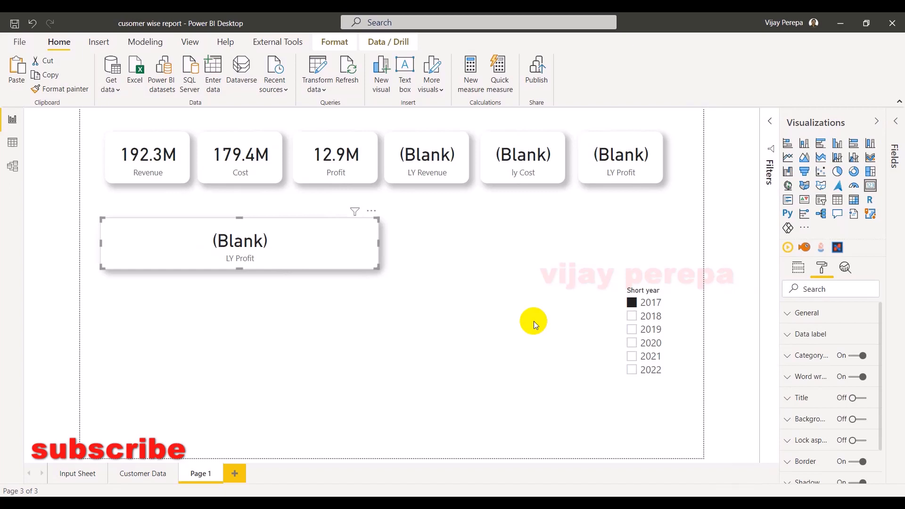
mouse_move(538, 322)
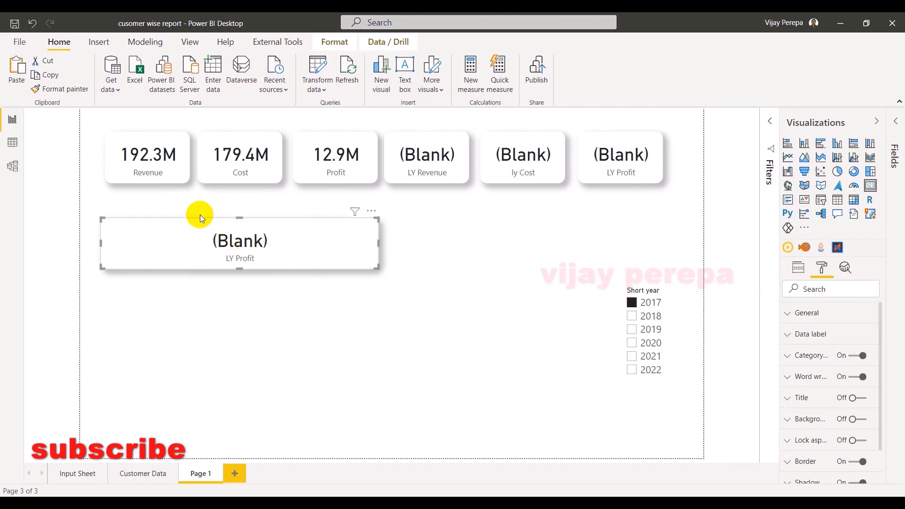
mouse_move(208, 326)
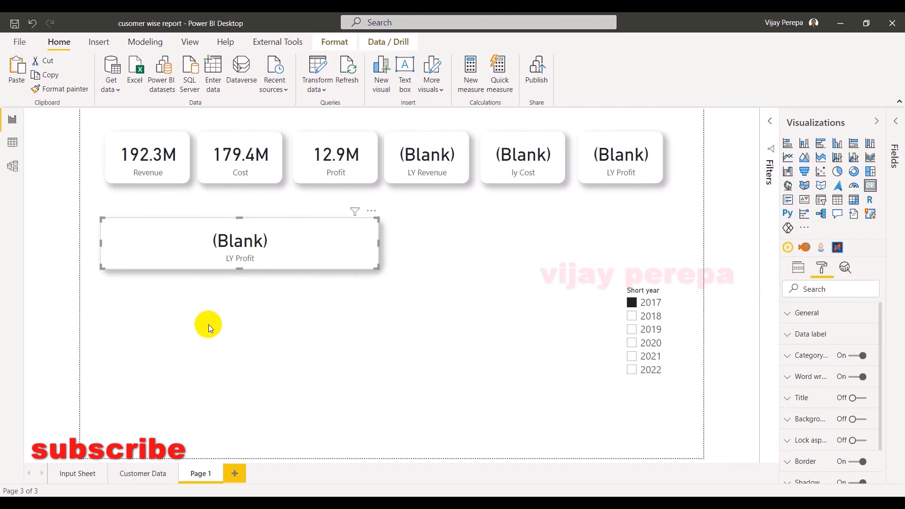
mouse_move(316, 69)
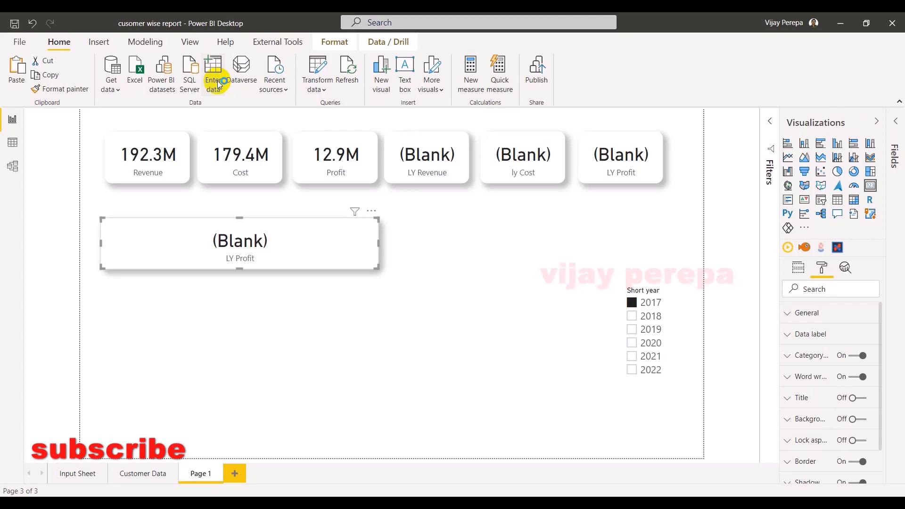
- Use Enter data to create an empty table named card measures and load it
left_click(213, 74)
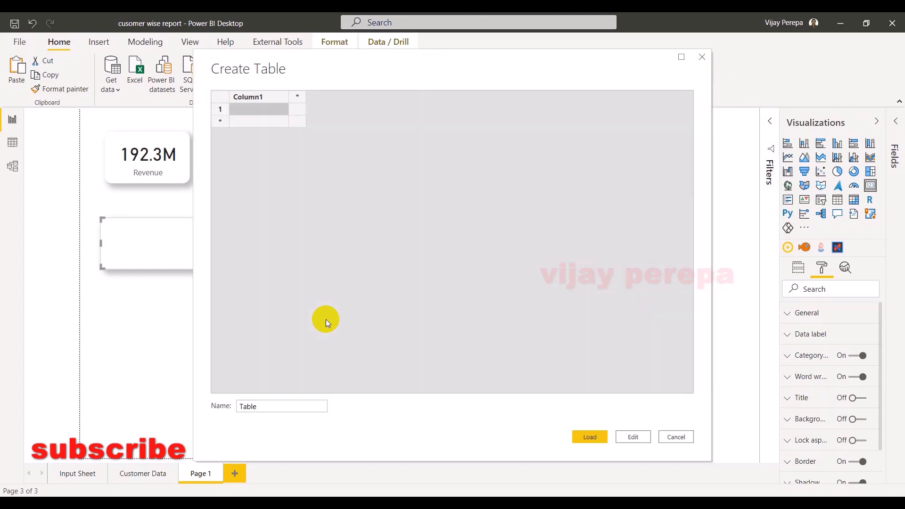
type("card")
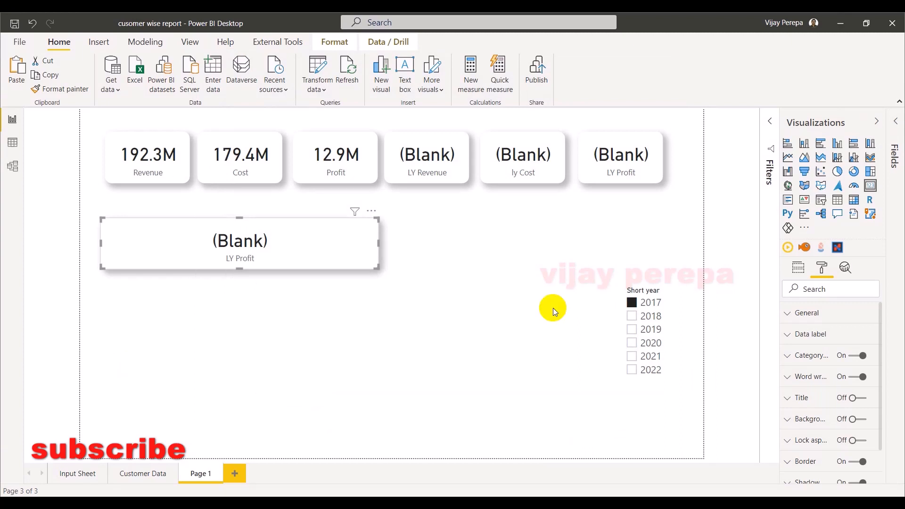
mouse_move(898, 122)
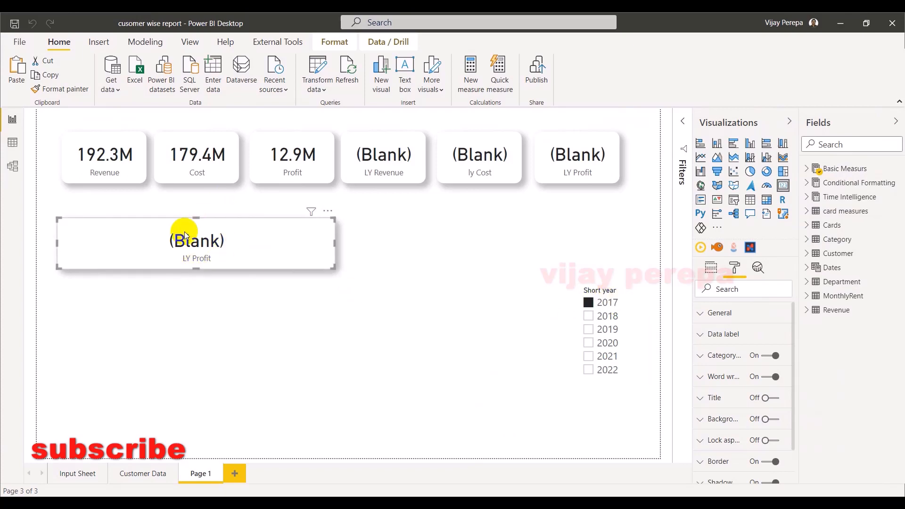
mouse_move(199, 240)
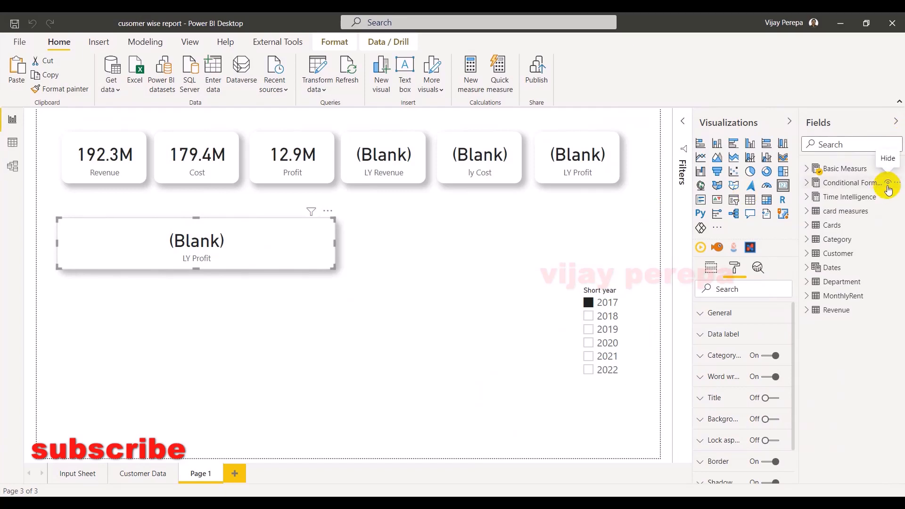
mouse_move(840, 209)
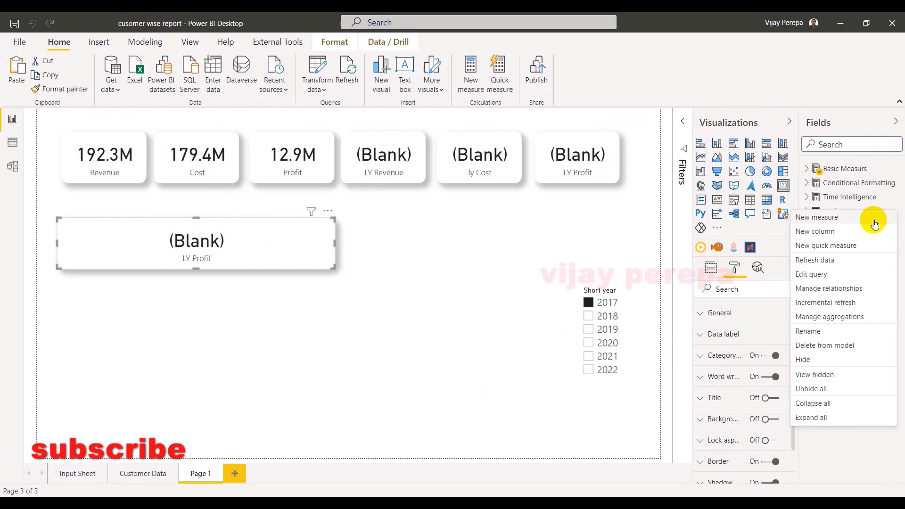
- Start measure IF 2017 = IF(SELECTEDVALUE(Dates[Short year])=2017 in card measures
left_click(406, 255)
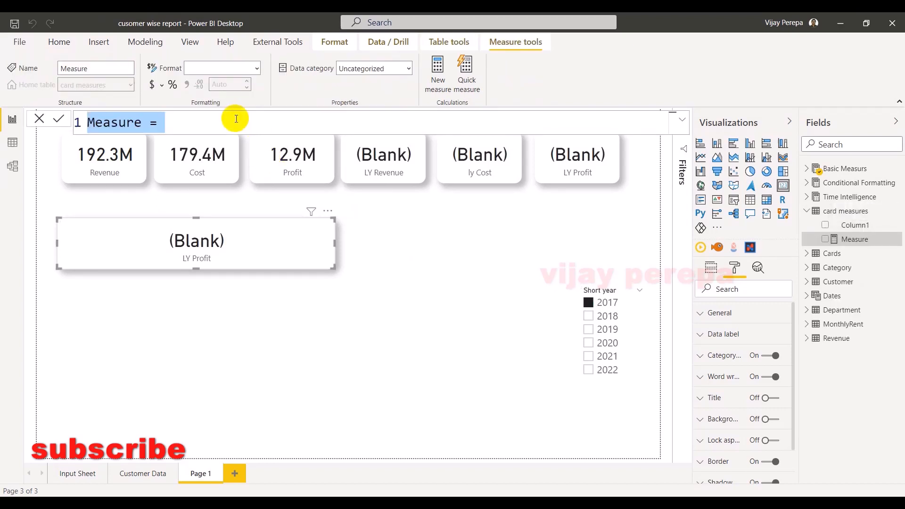
type("IF  2017")
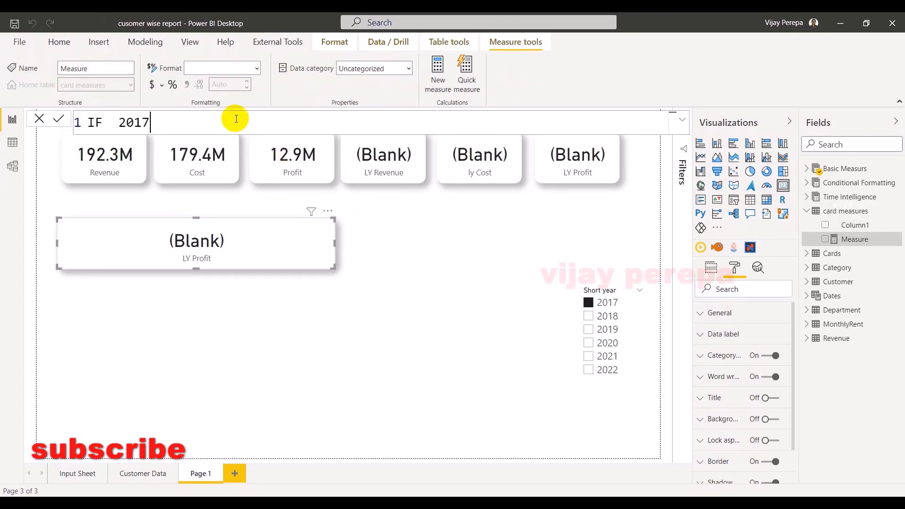
type("=")
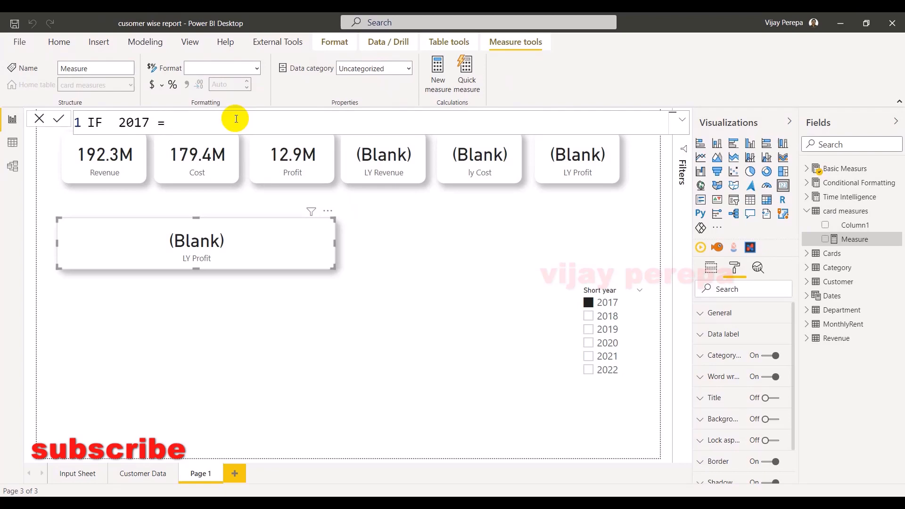
type("IF(sele")
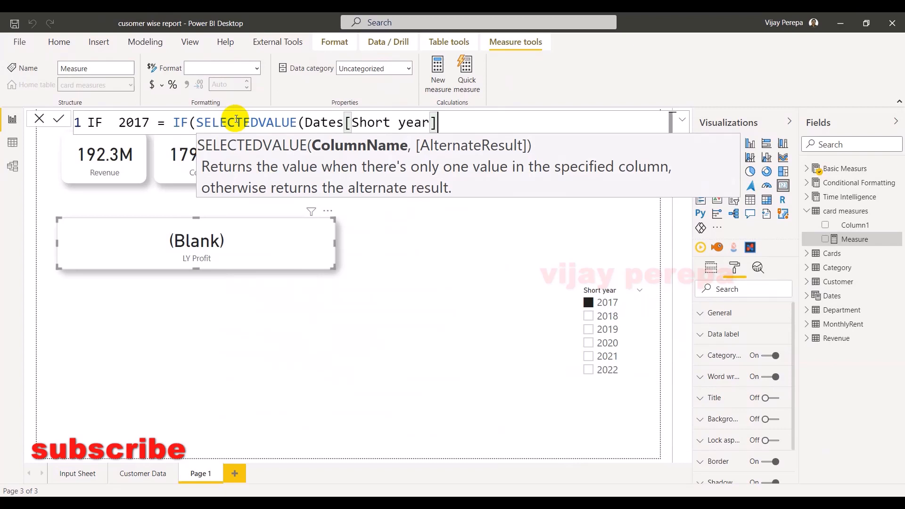
type(")")
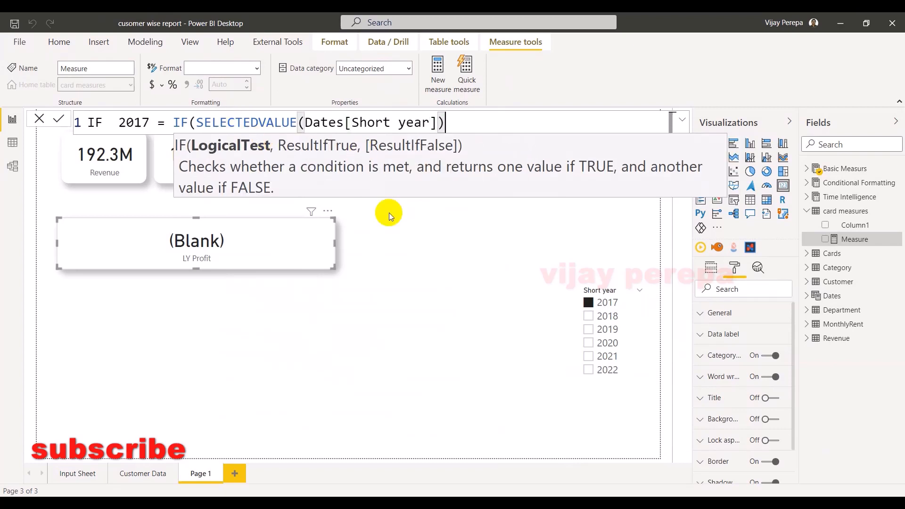
mouse_move(588, 285)
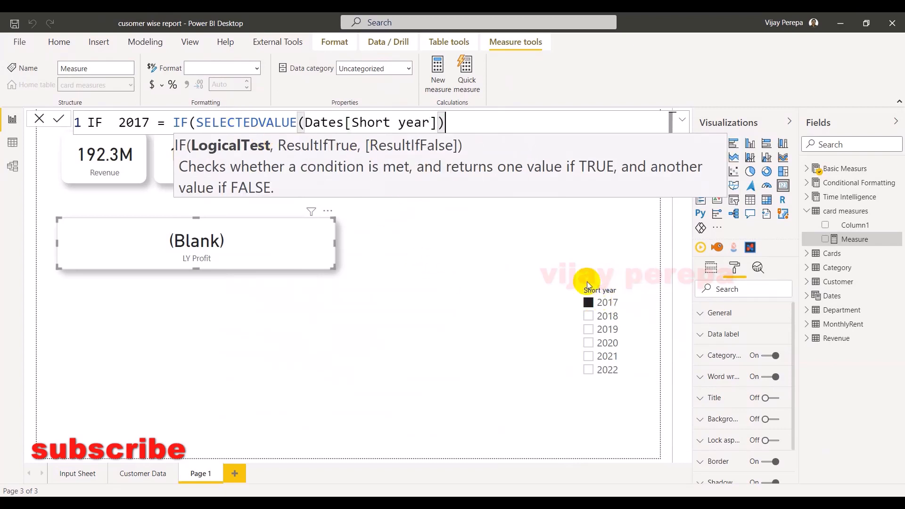
type("=2017,")
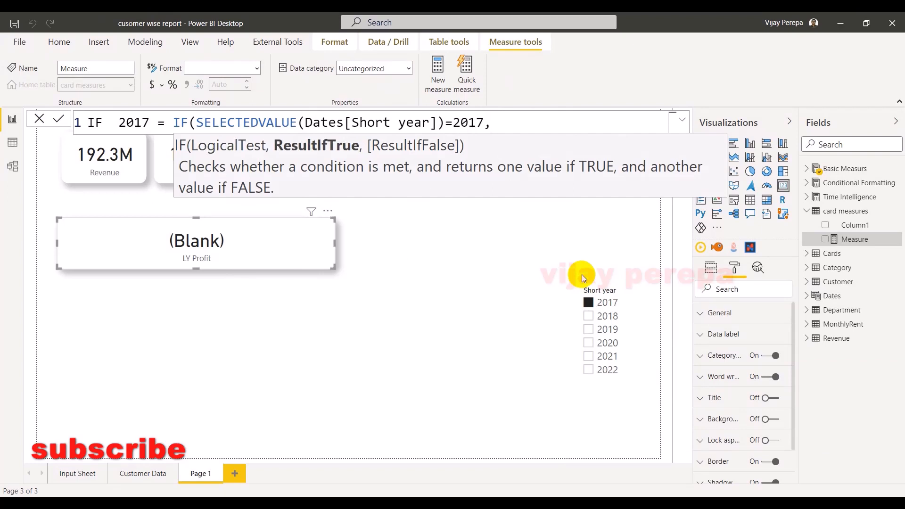
- Finish it with "No Comparsion since this is the beginning year", else 0, and commit
type("\"")
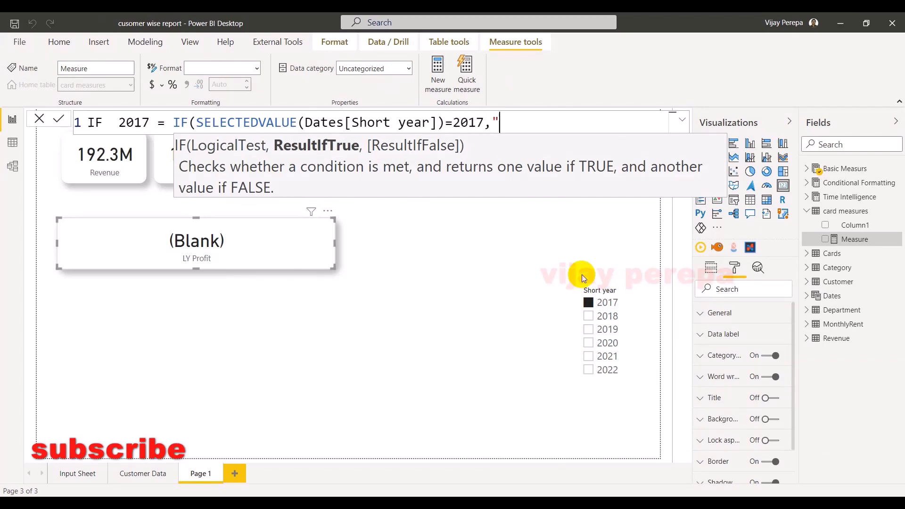
type("No Commap")
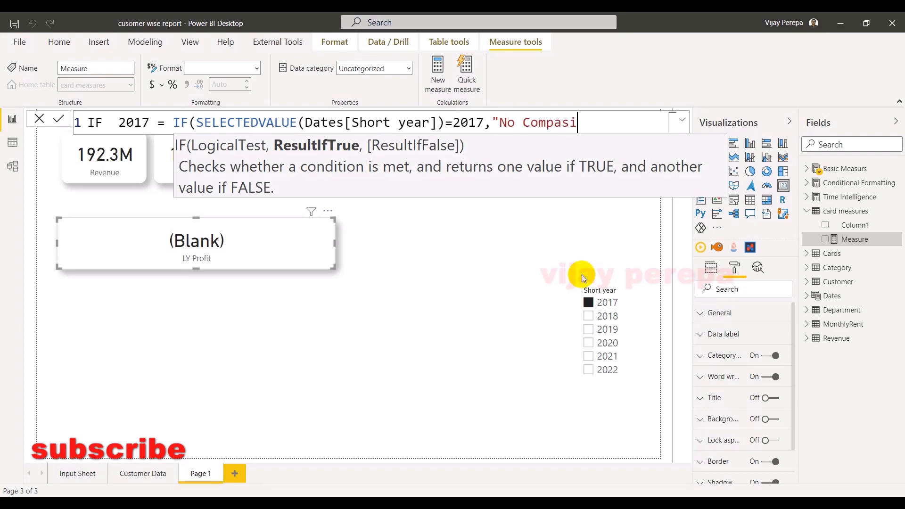
key("Backspace")
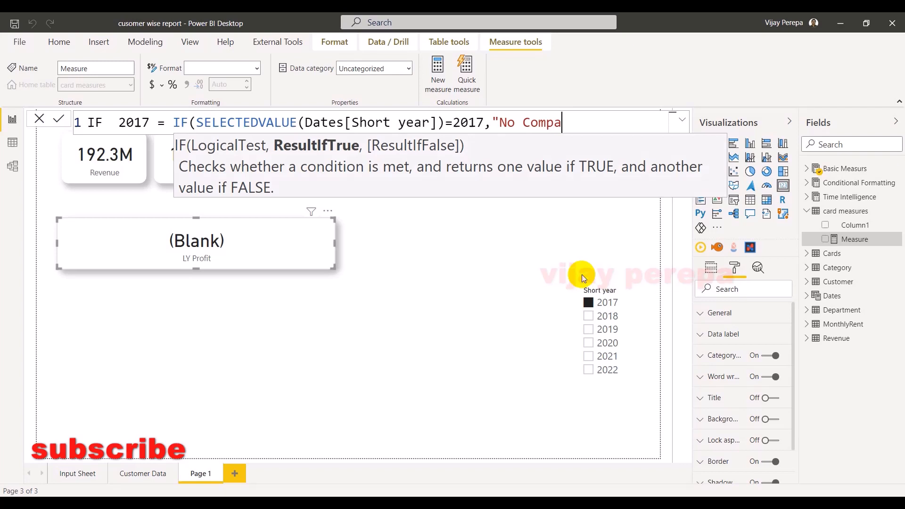
type("rsion")
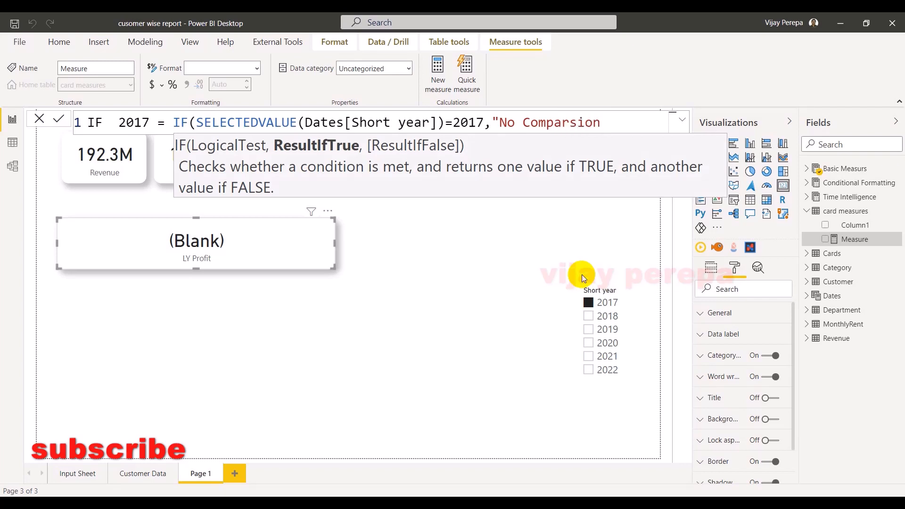
type("since this is")
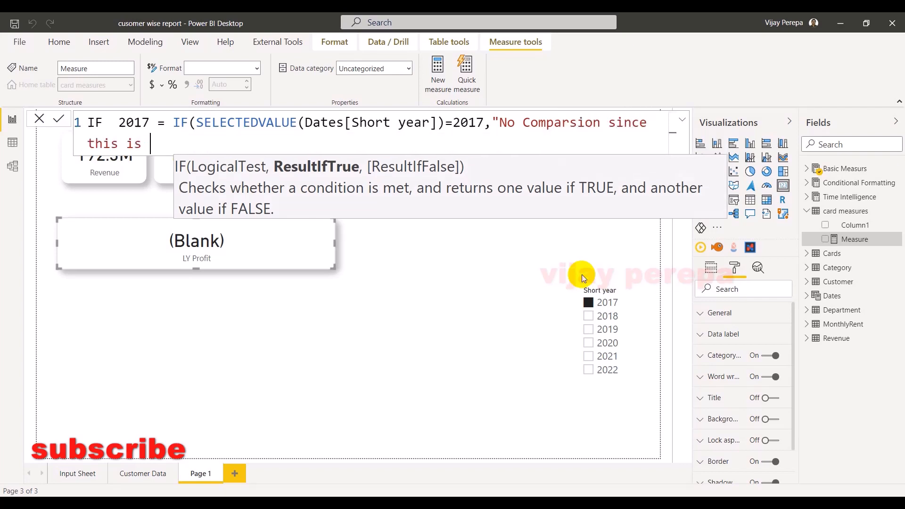
type("the bg")
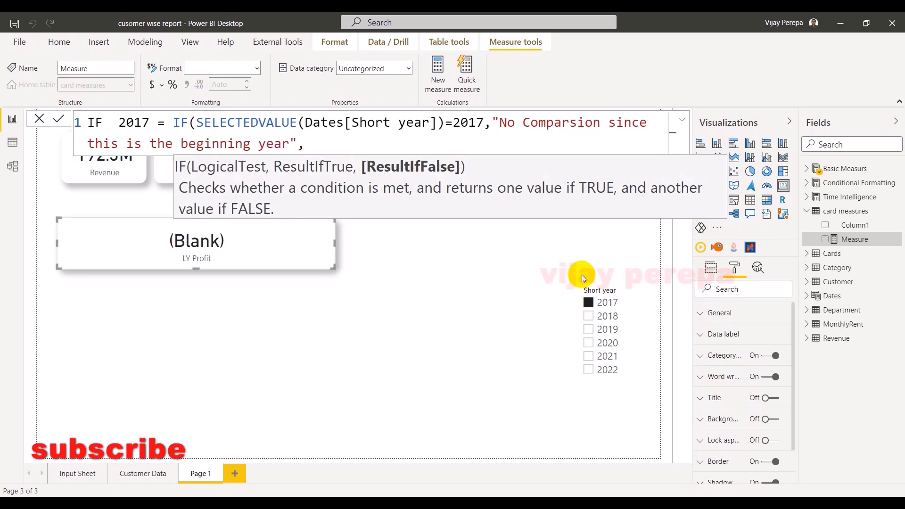
type("0)")
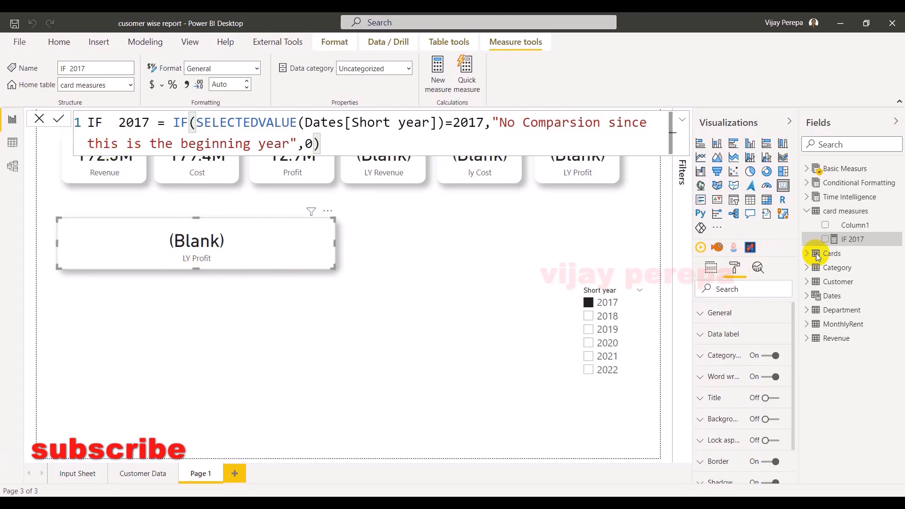
- Turn the notice card's Category label off and set its Data label text size to 24 pt
left_click(57, 119)
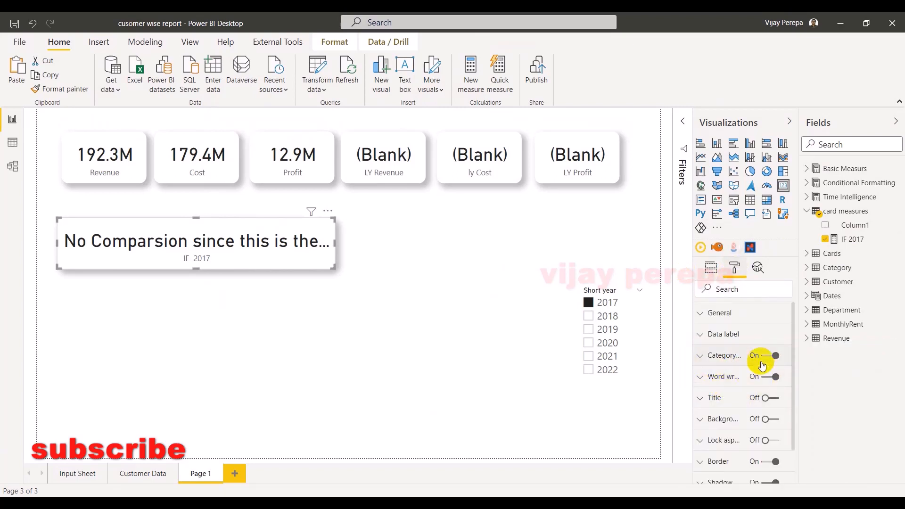
left_click(773, 355)
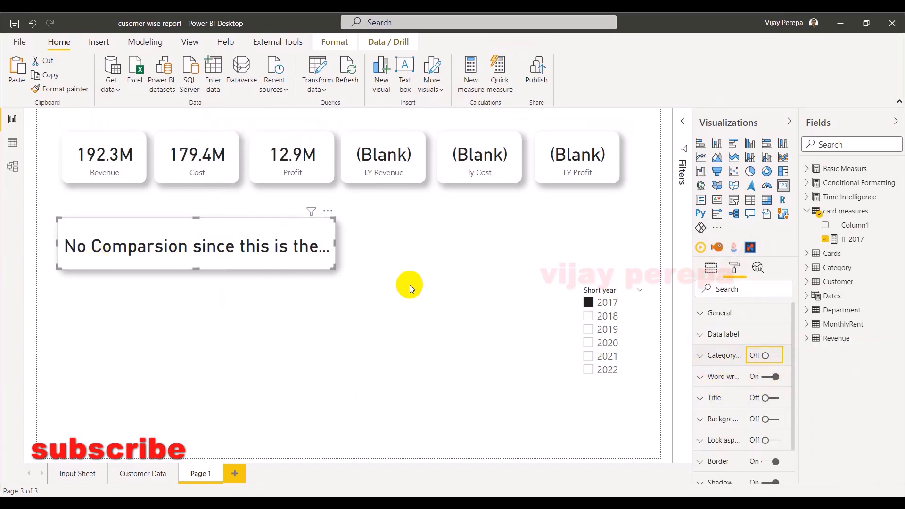
left_click(724, 334)
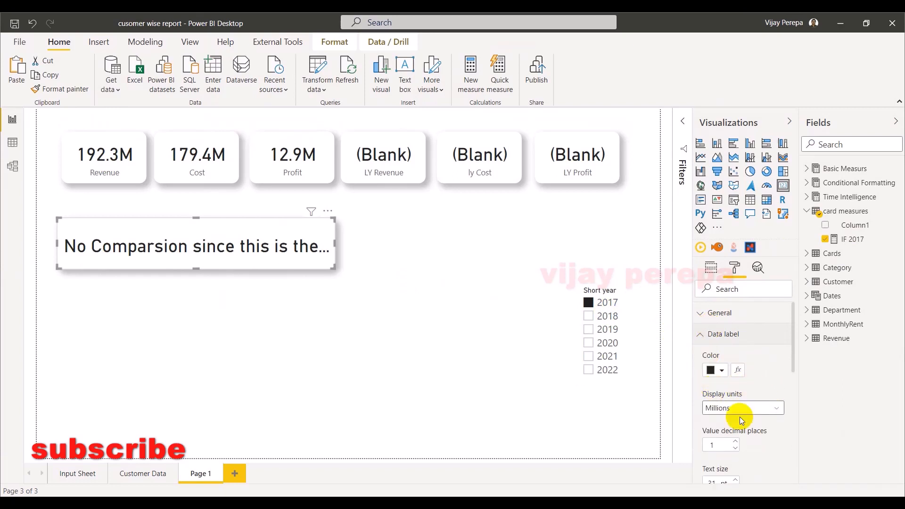
scroll("down", 3)
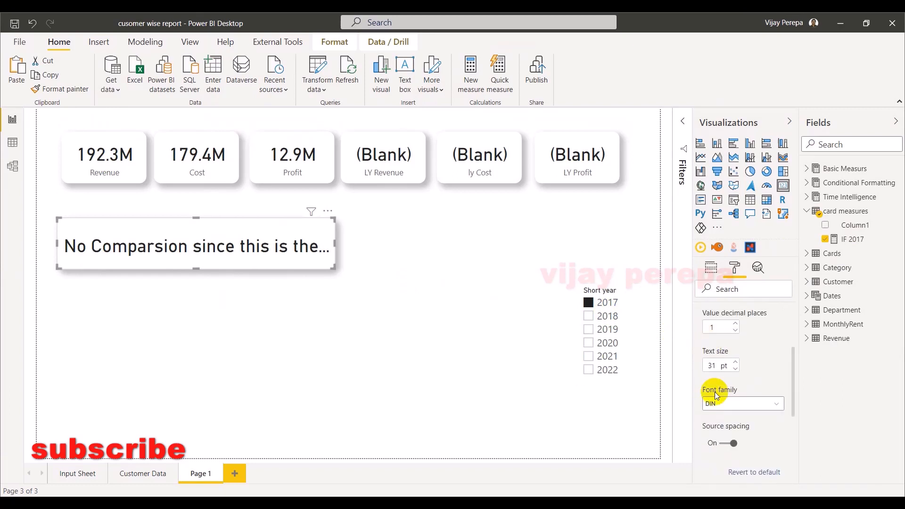
left_click(716, 366)
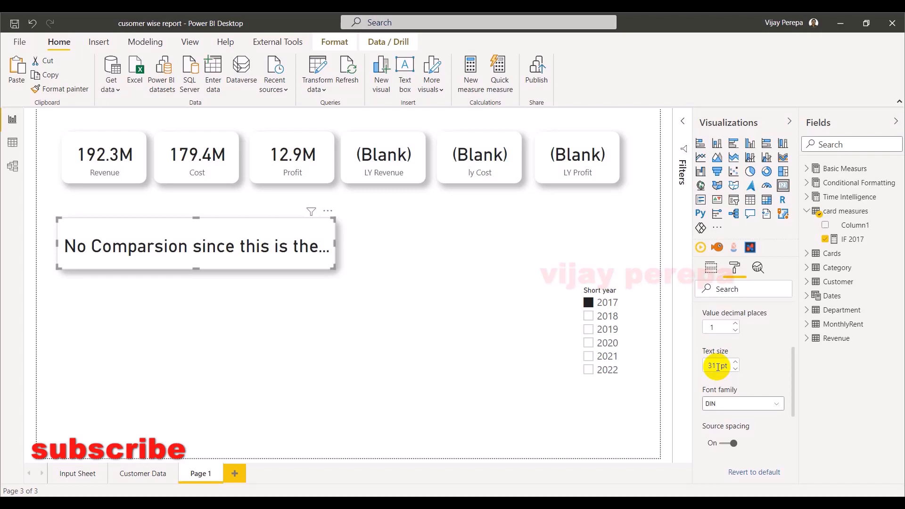
type("24")
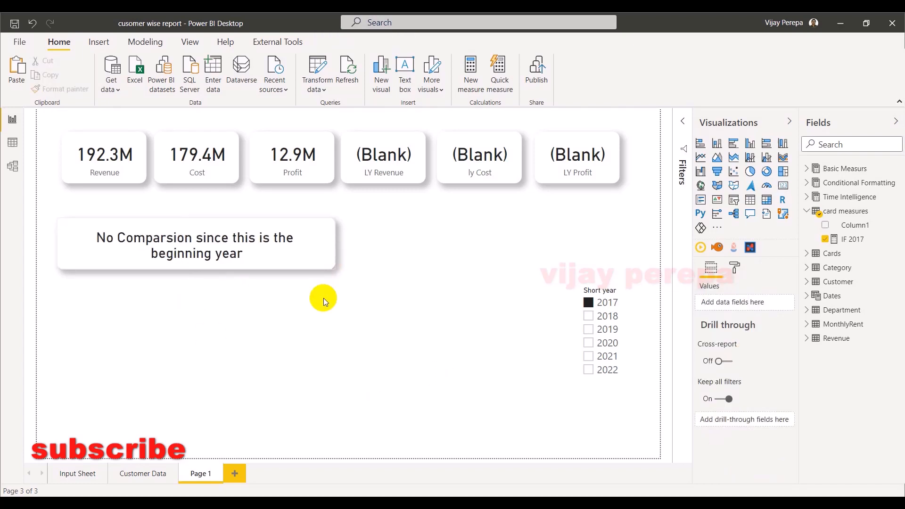
left_click(194, 242)
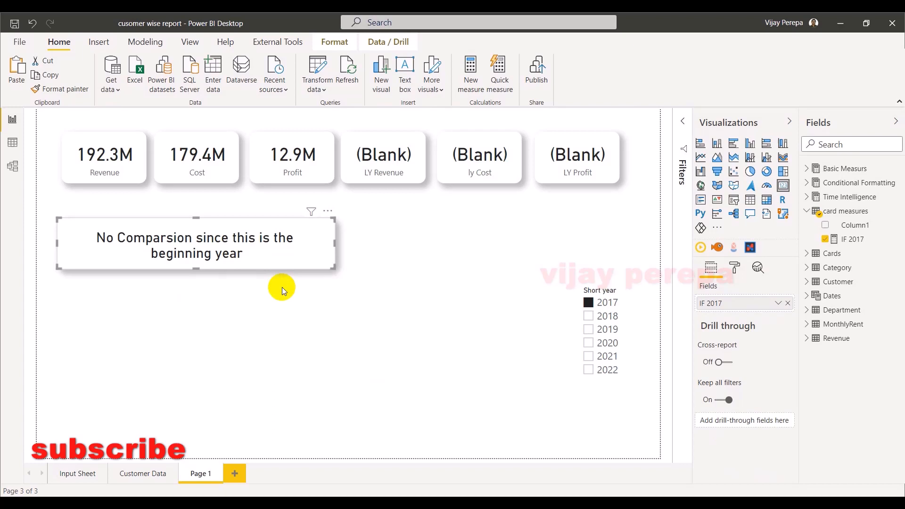
mouse_move(356, 311)
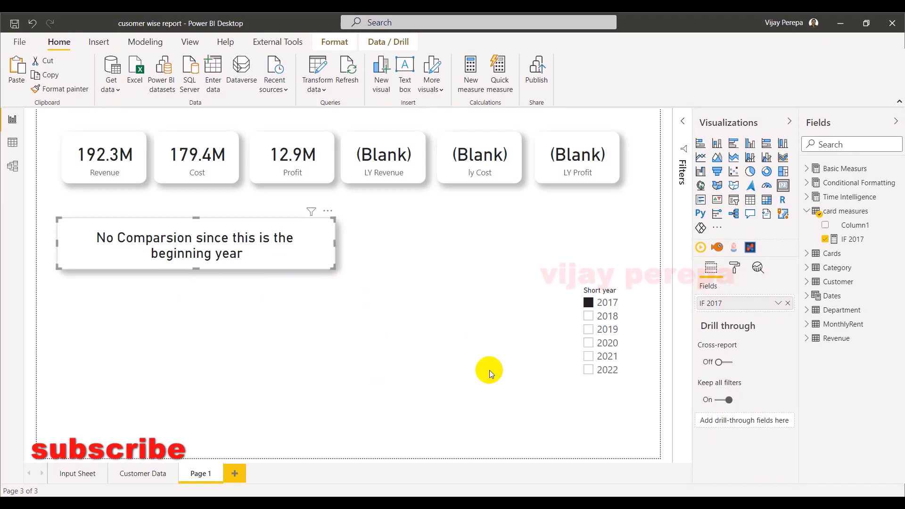
mouse_move(901, 208)
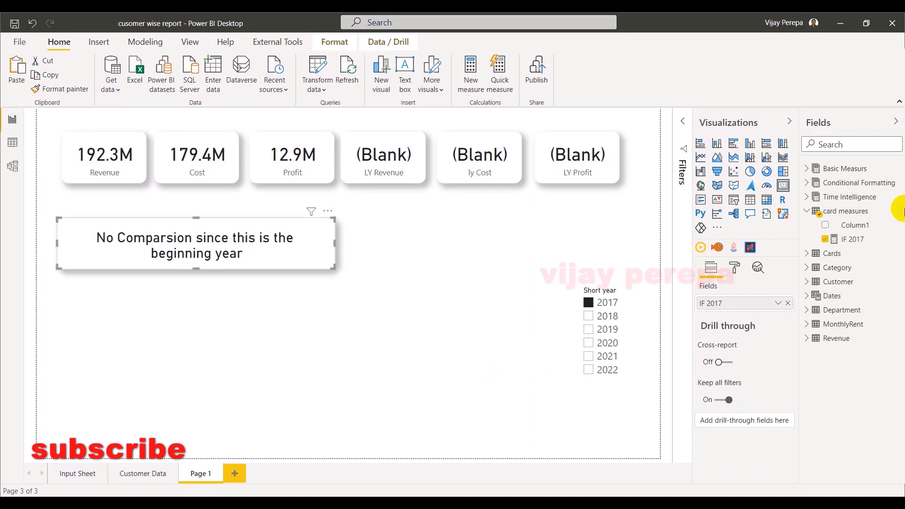
- Enter if 2017 color = IF(SELECTEDVALUE(Dates[Short year])=2017,"White","Black") in card measures
right_click(849, 210)
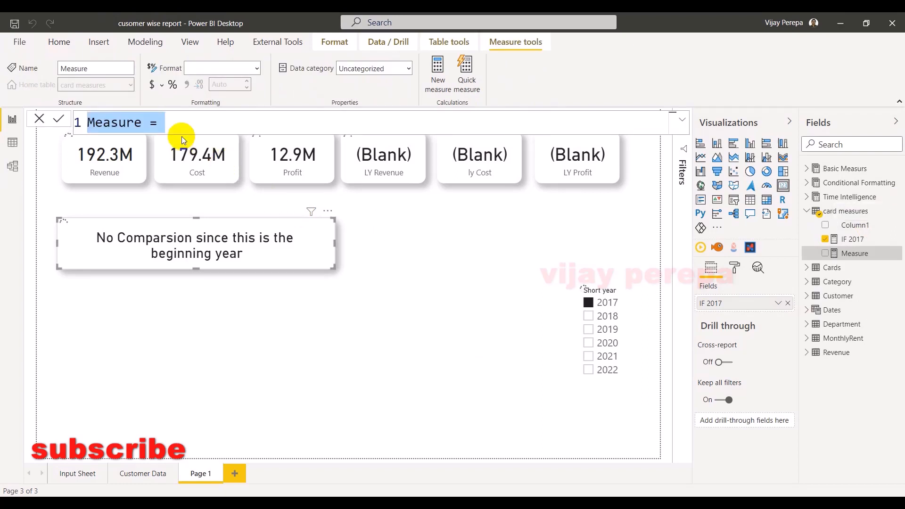
type("if")
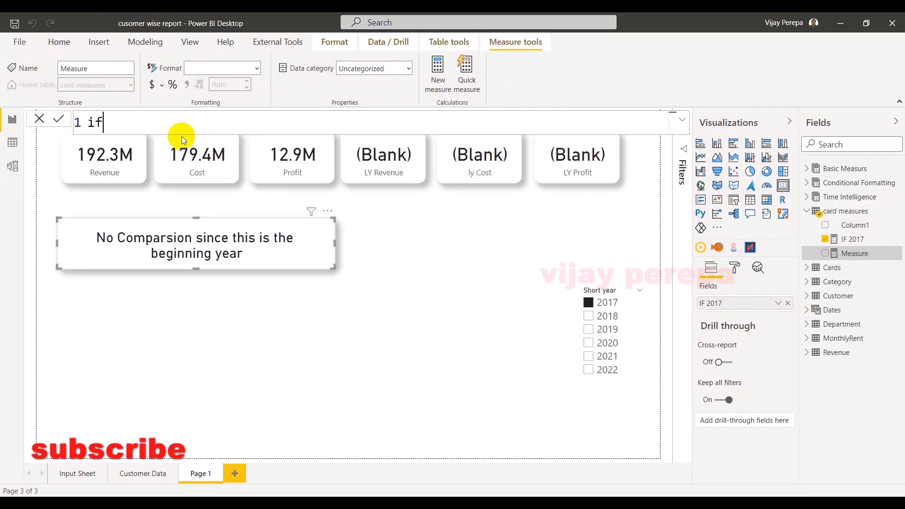
type("2017")
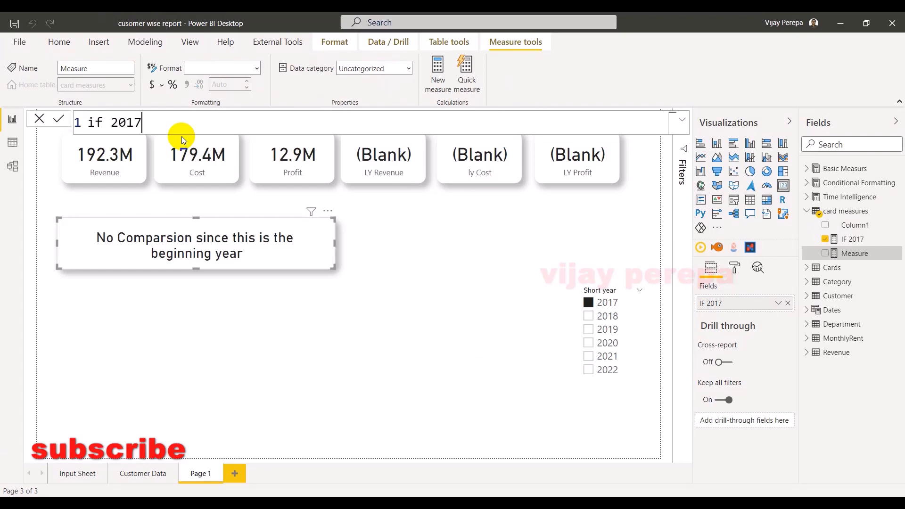
type("color =")
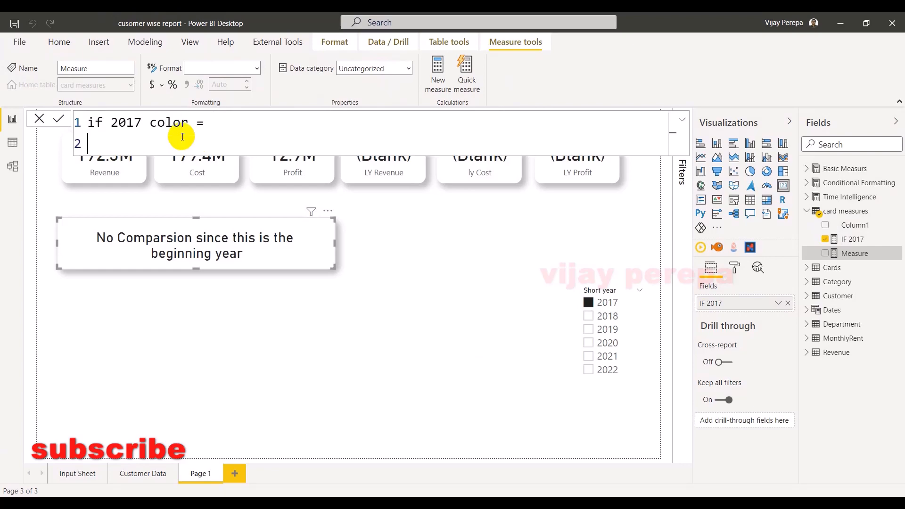
type("IF(se")
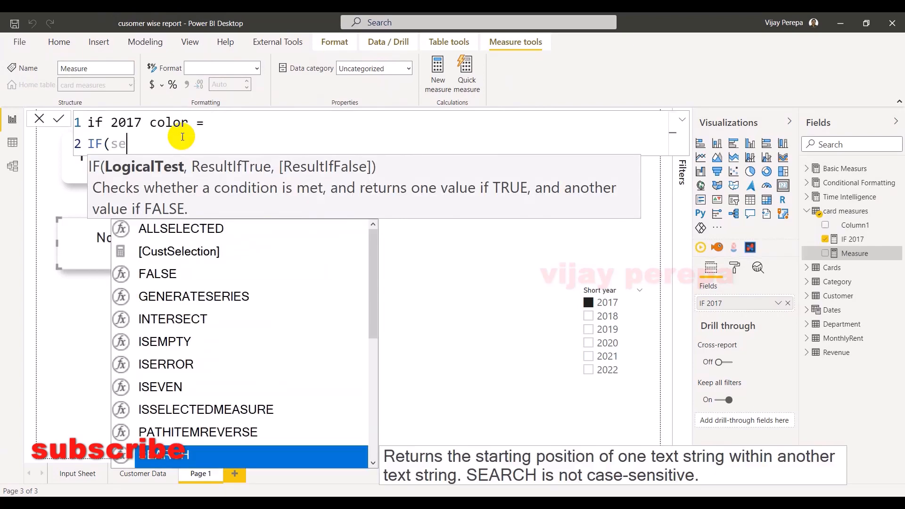
type("SELECTEDVALUE(")
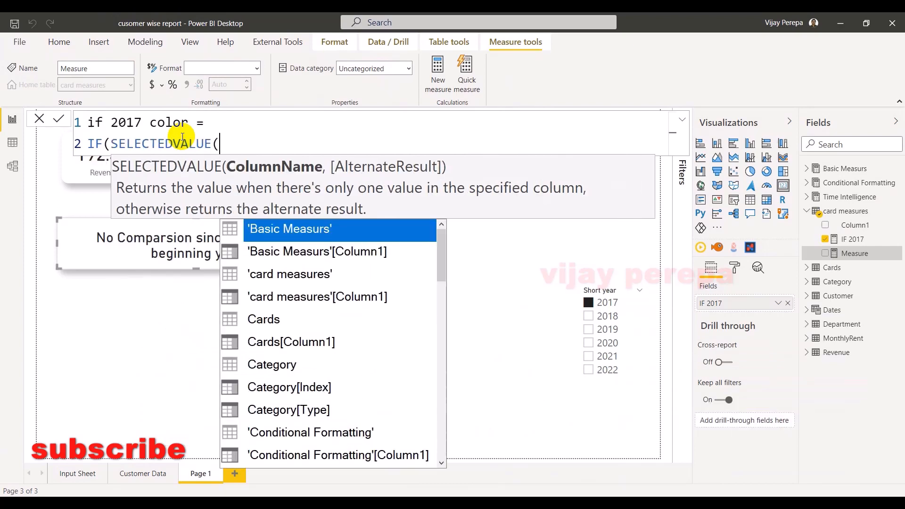
type("sho")
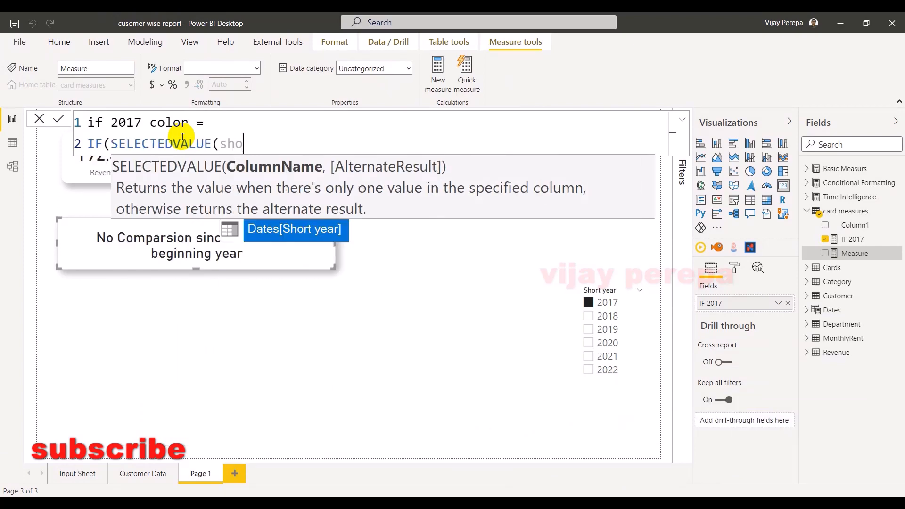
type("Dates[Short year])=20")
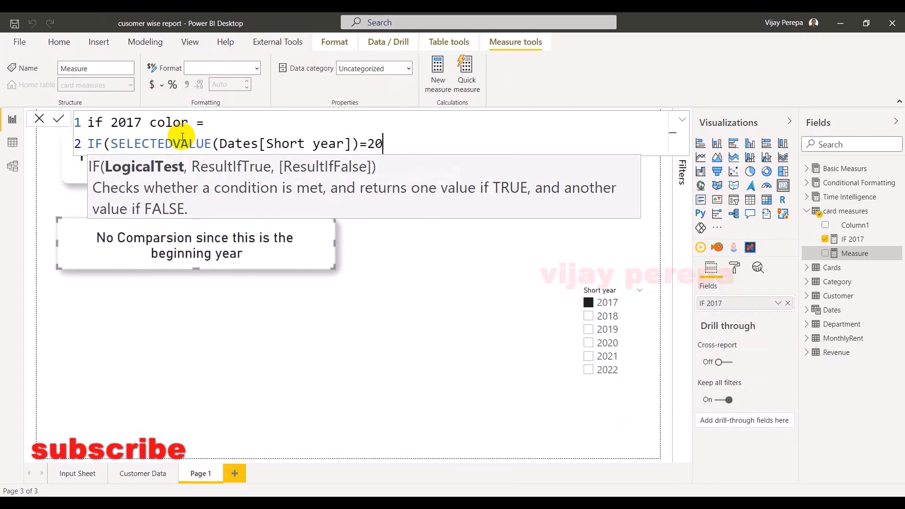
type("17,")
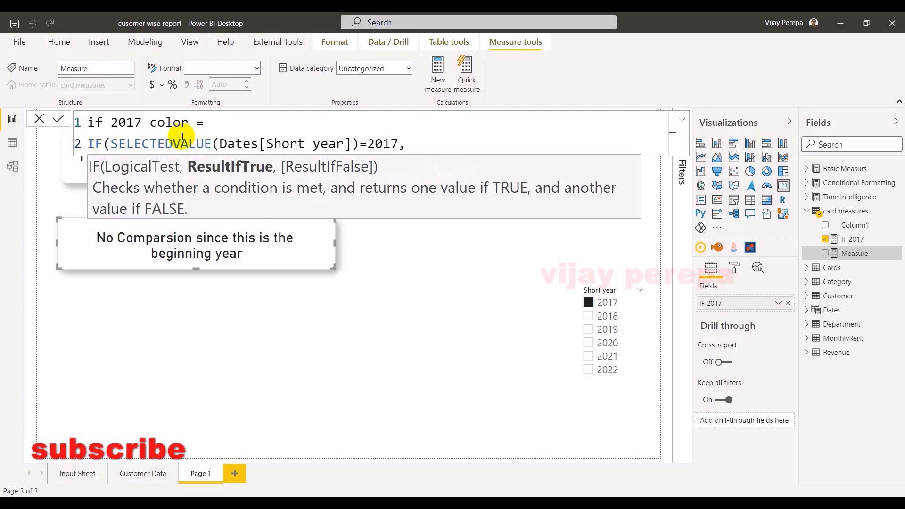
type("\"White\"")
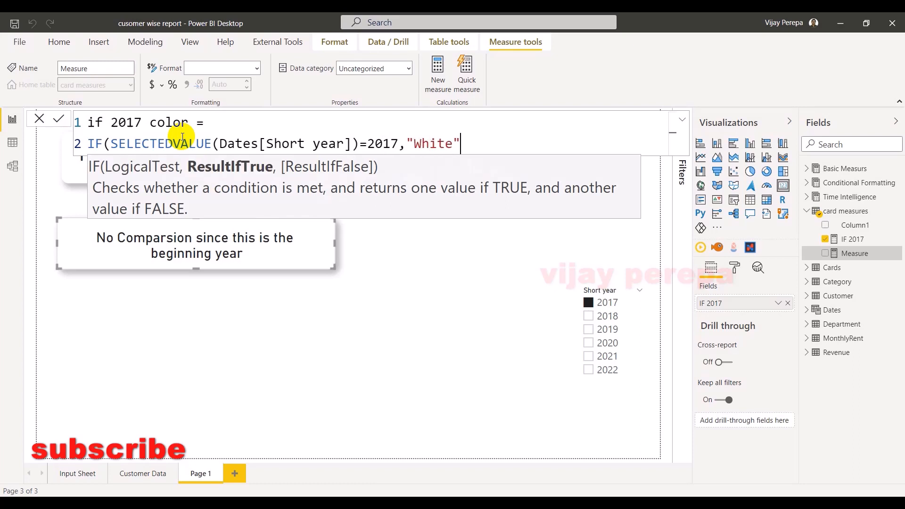
type(",\"Black")
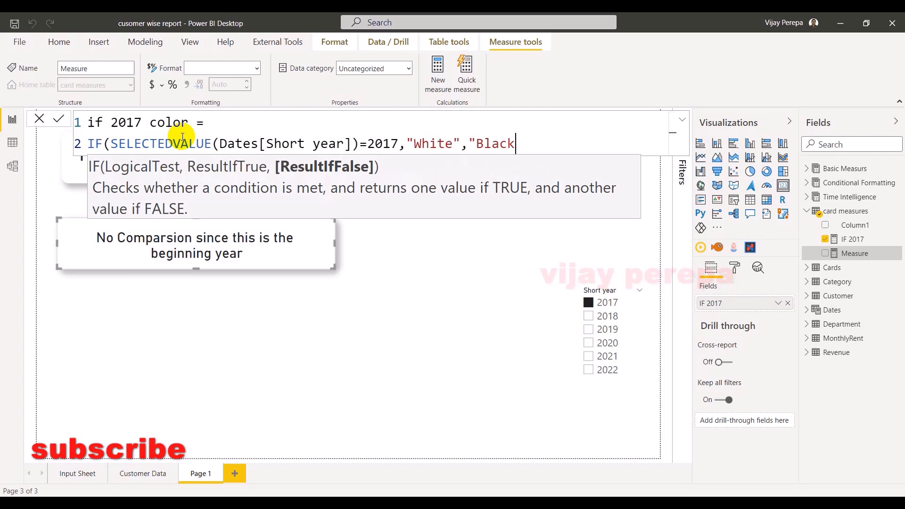
type(")")
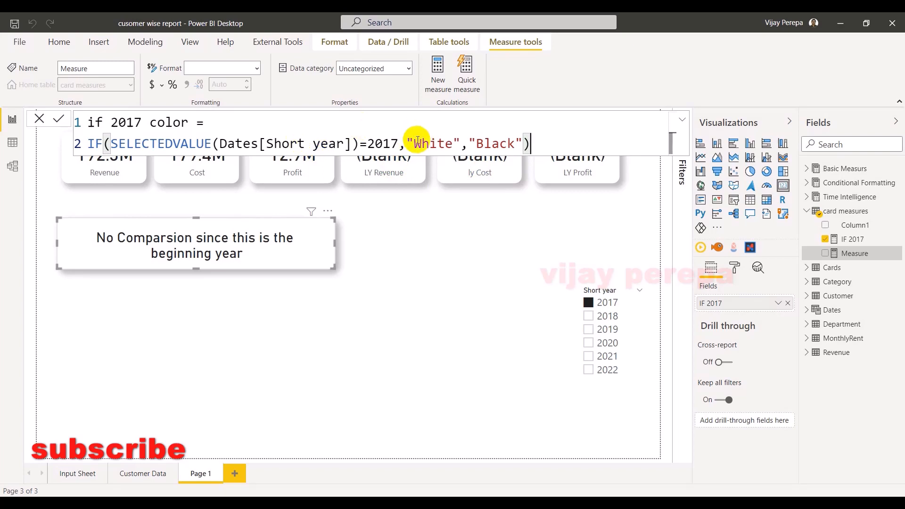
mouse_move(469, 195)
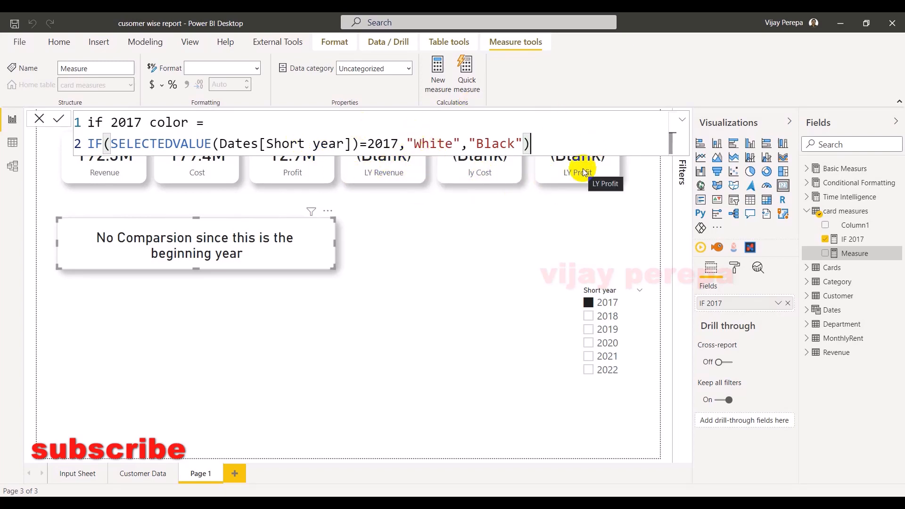
mouse_move(410, 177)
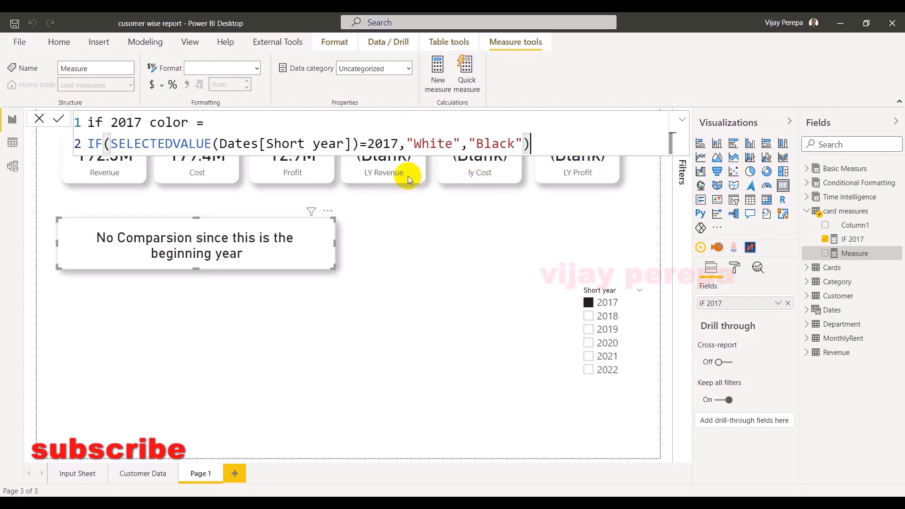
mouse_move(427, 200)
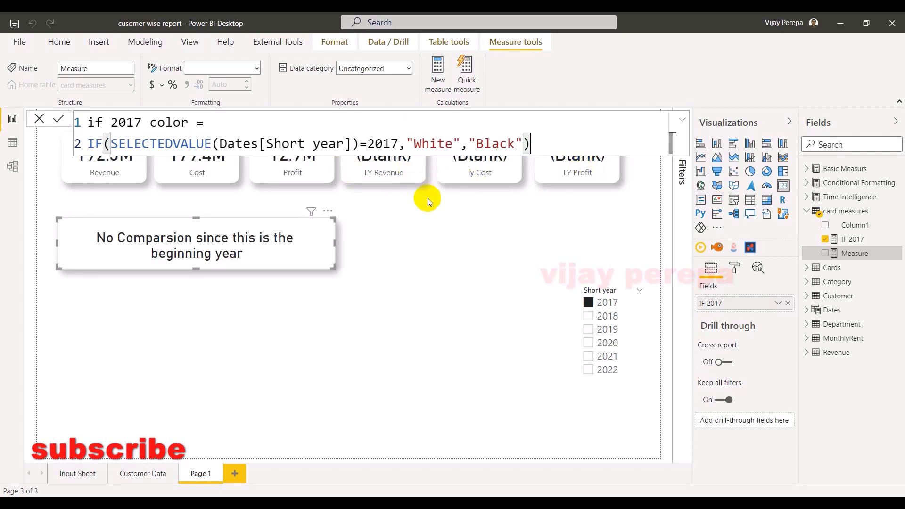
mouse_move(437, 208)
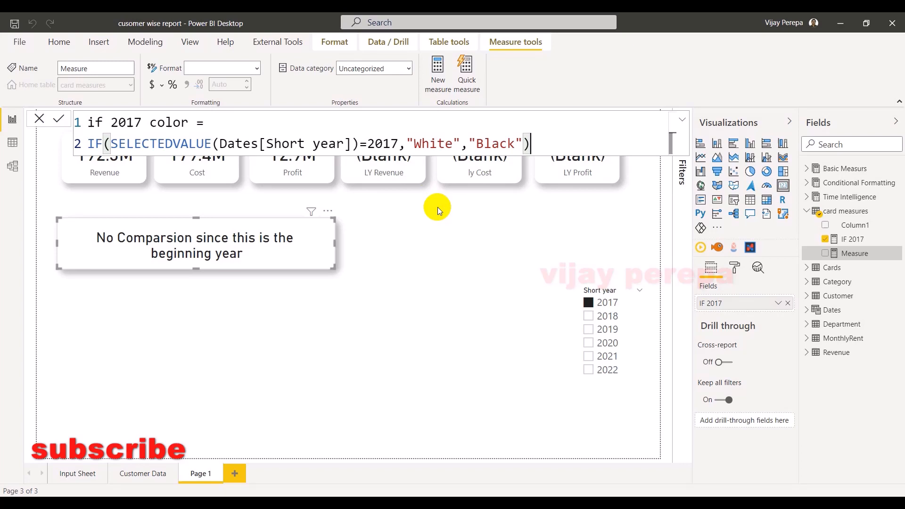
mouse_move(417, 305)
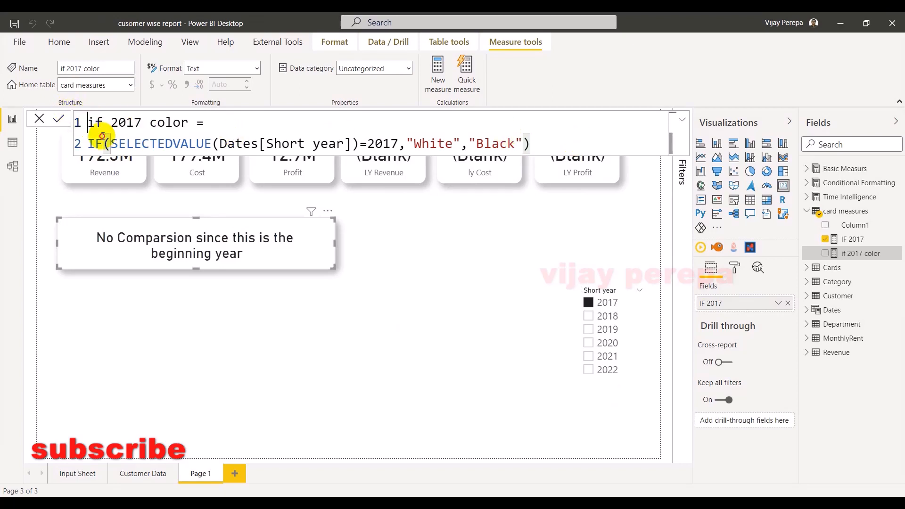
- Create if not 2017 color from the copied formula with the condition wrapped in NOT()
key("ctrl+a")
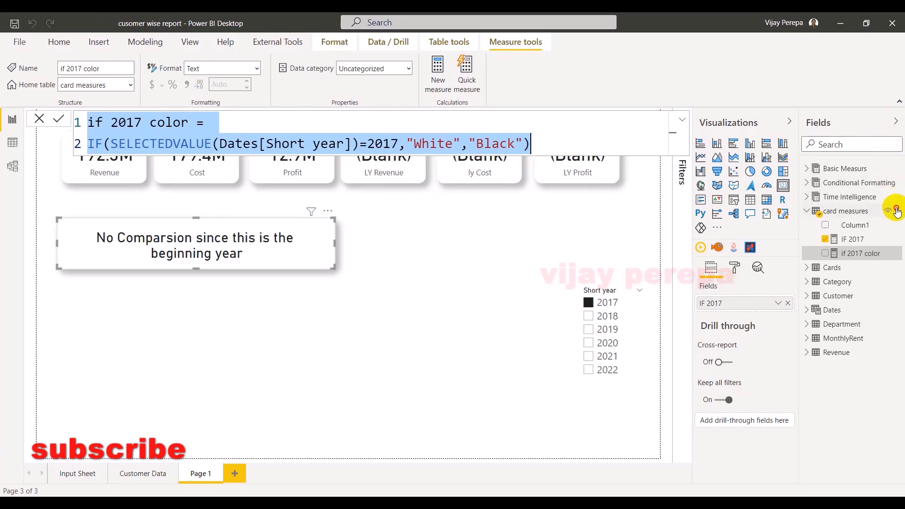
mouse_move(894, 210)
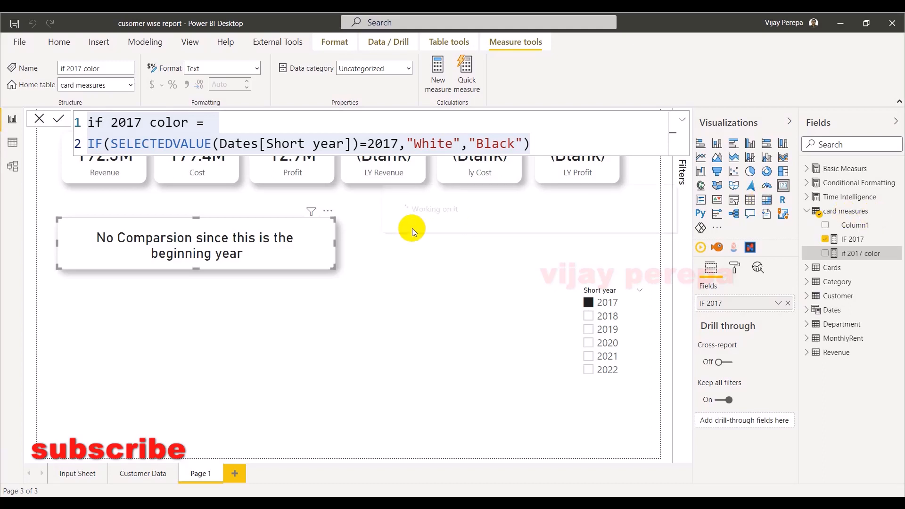
left_click(437, 74)
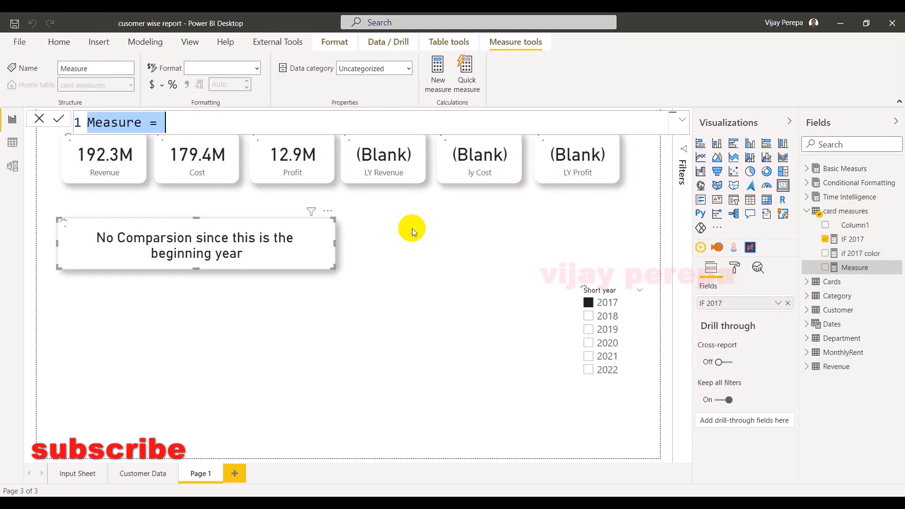
left_click(860, 253)
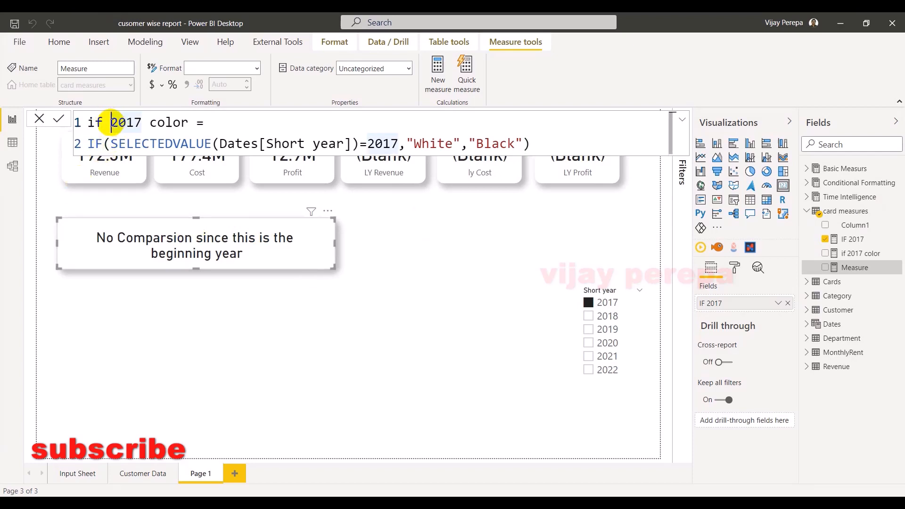
type("not")
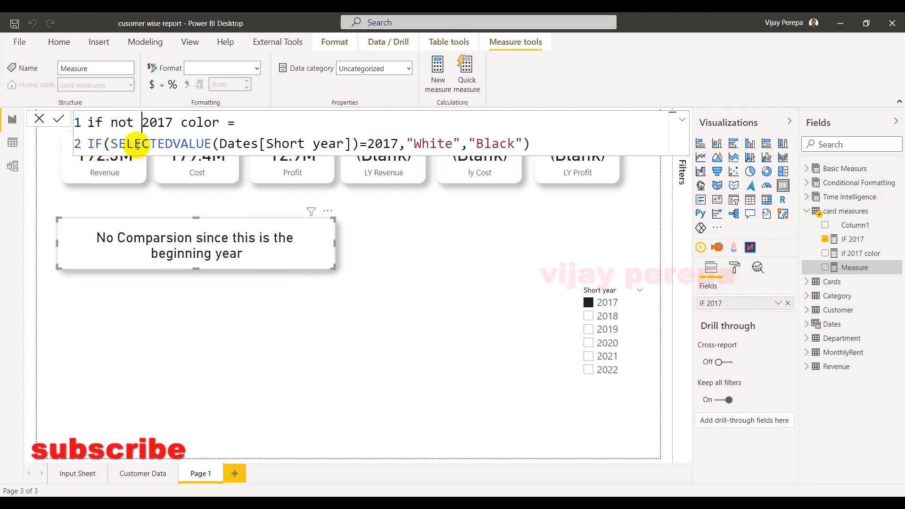
type("NOT(")
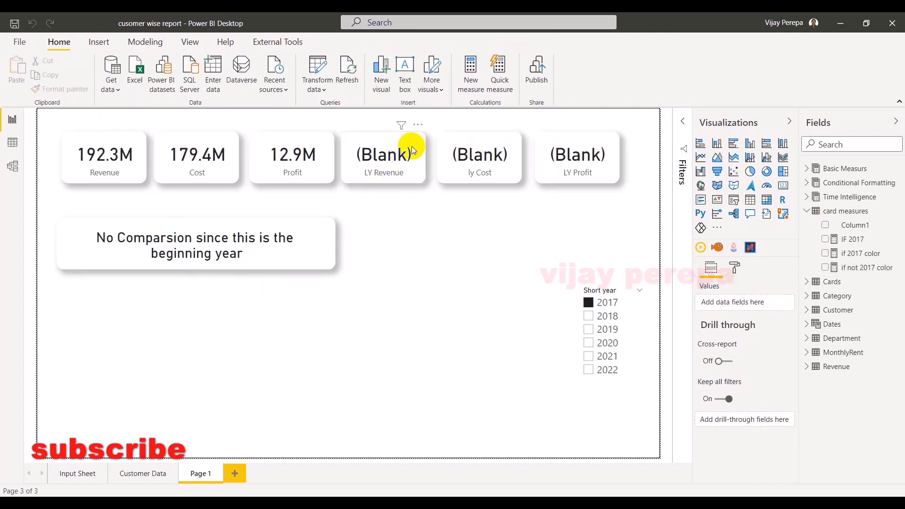
- Format the LY Revenue card's data label colour by Field value using if 2017 color
left_click(384, 155)
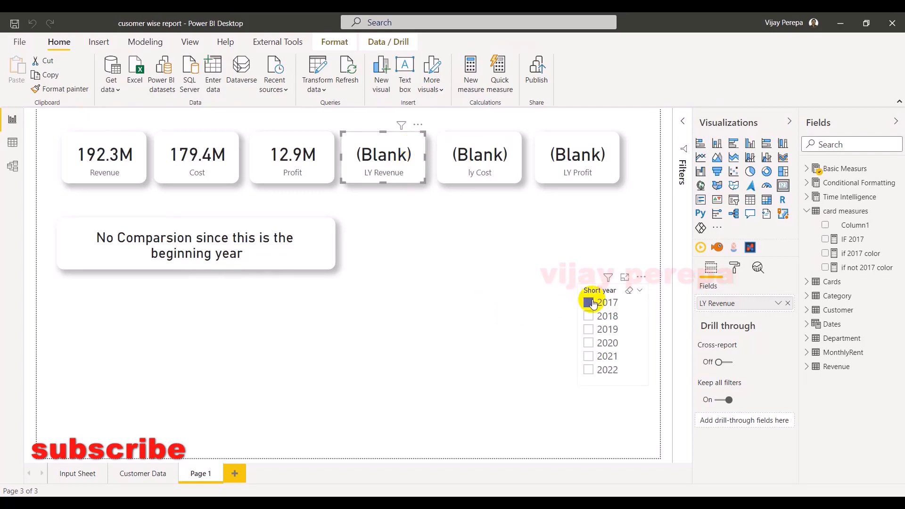
left_click(589, 303)
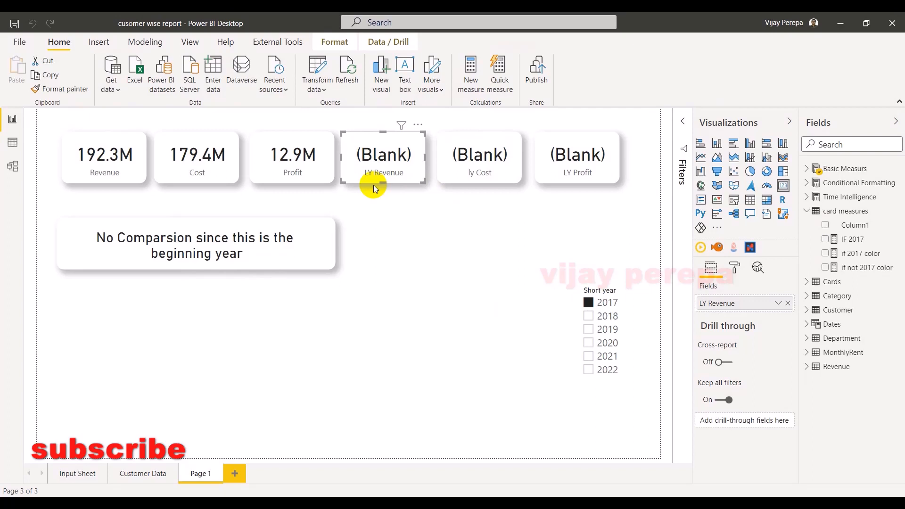
left_click(735, 267)
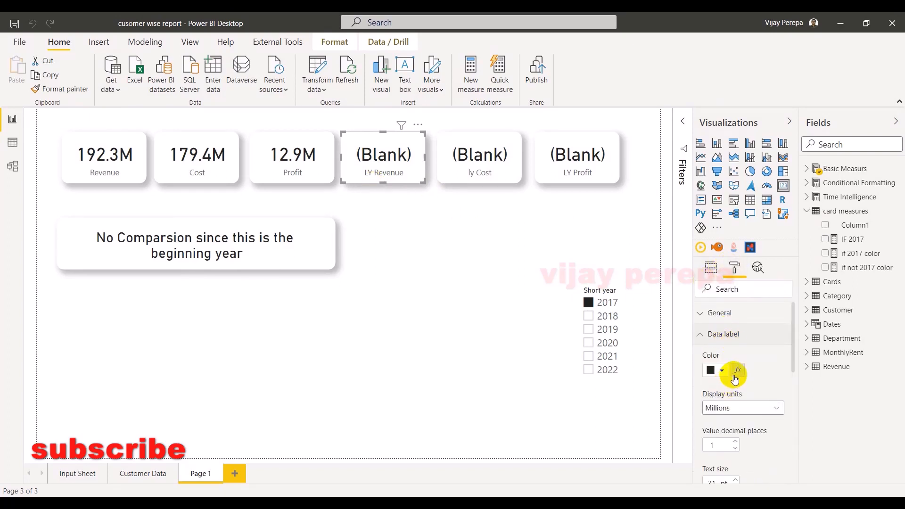
left_click(738, 369)
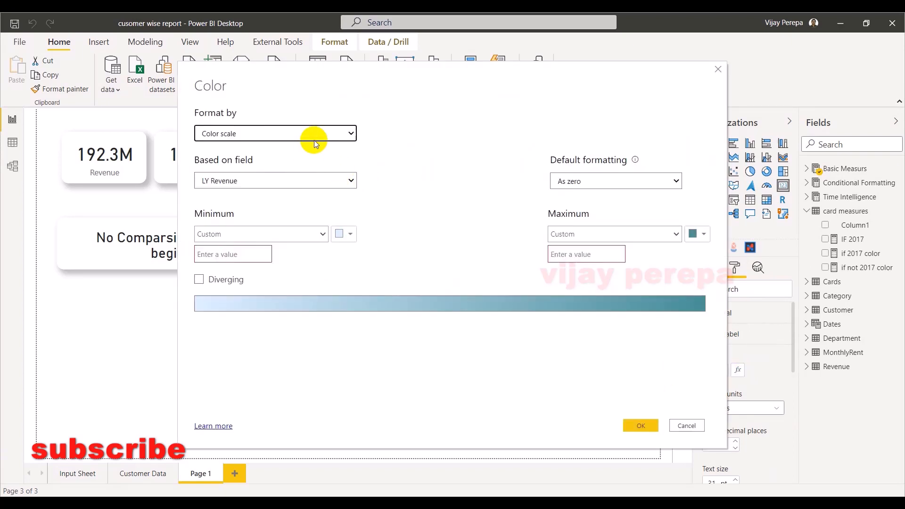
left_click(275, 133)
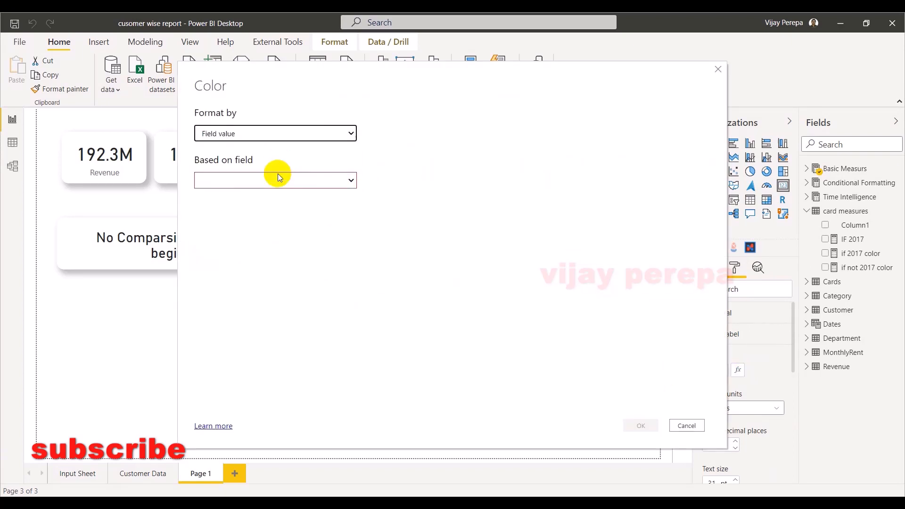
left_click(274, 180)
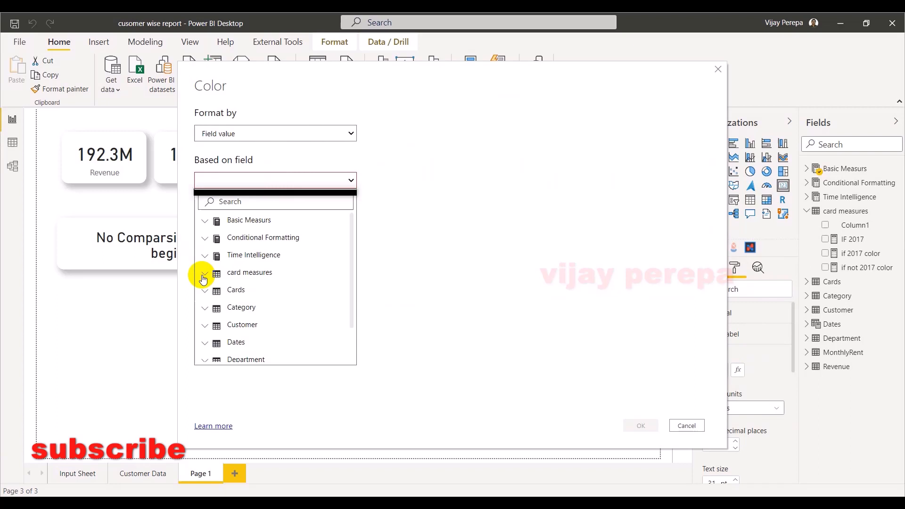
left_click(204, 271)
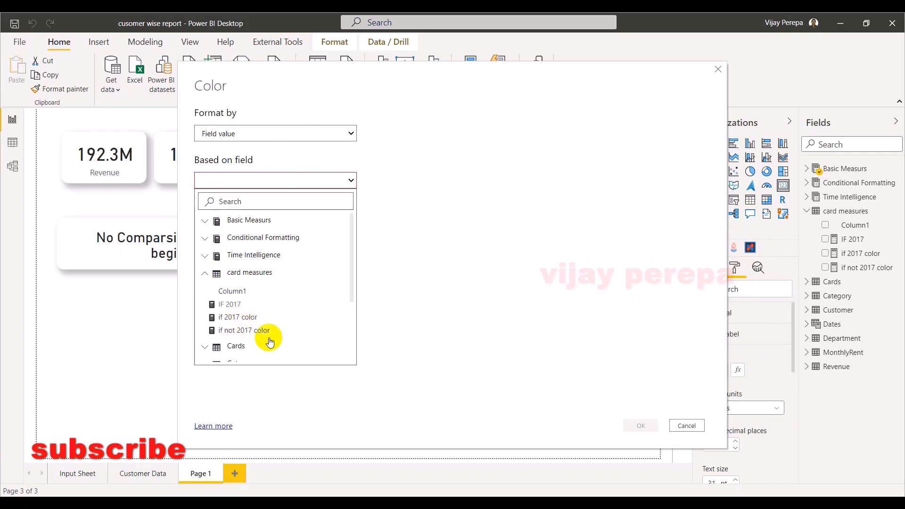
left_click(237, 317)
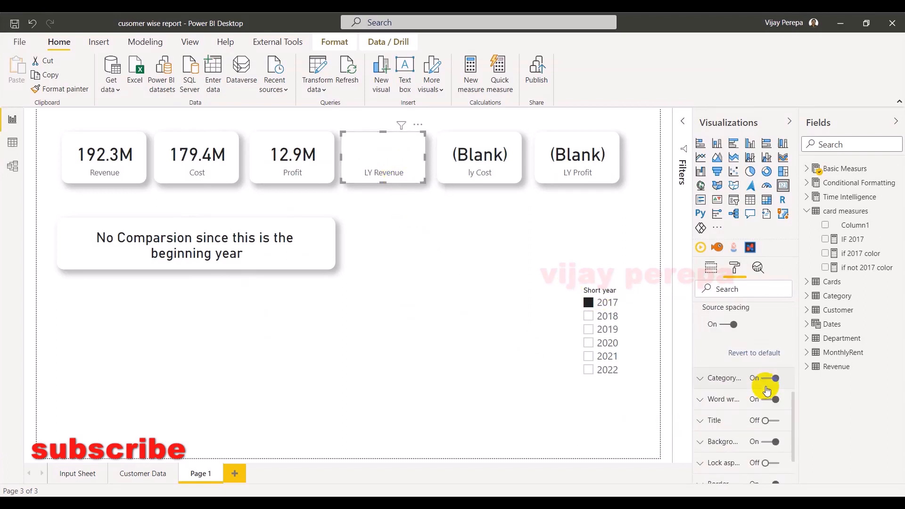
- Drive the card's category label and shadow colours by if 2017 color too, and confirm
left_click(700, 377)
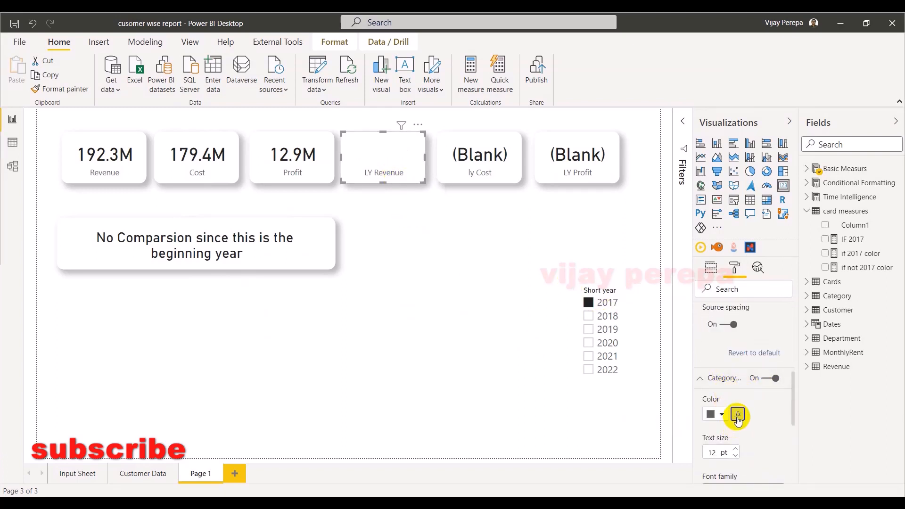
left_click(737, 415)
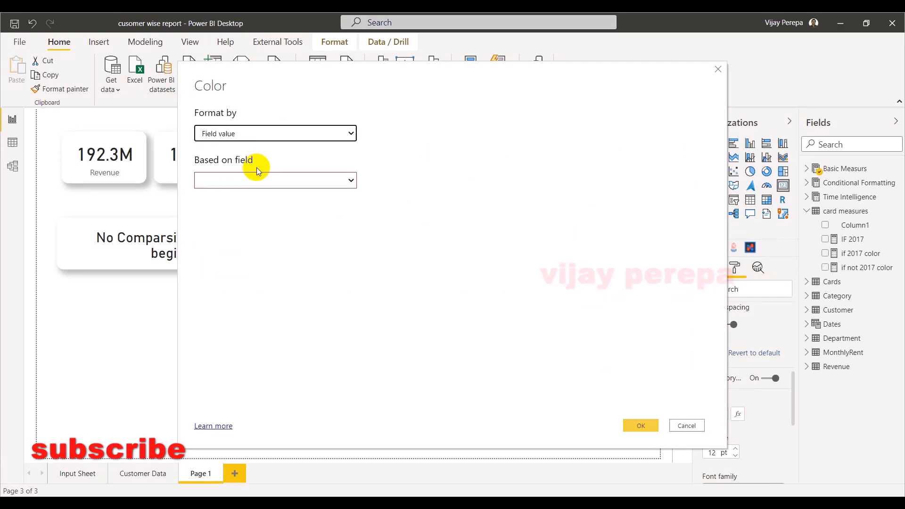
left_click(274, 180)
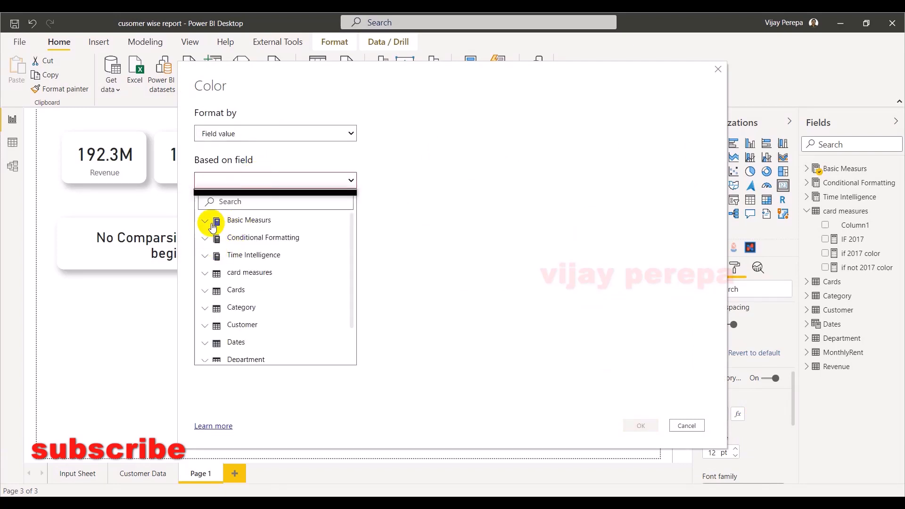
left_click(205, 273)
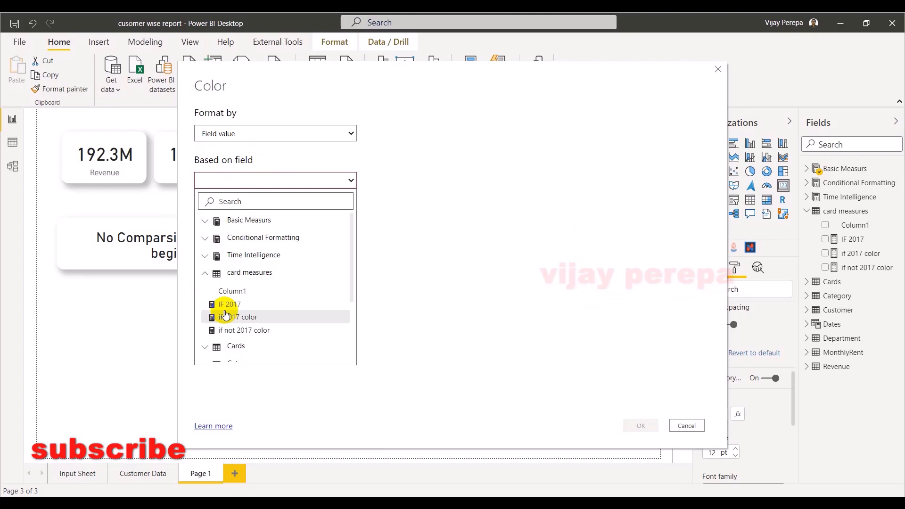
left_click(687, 425)
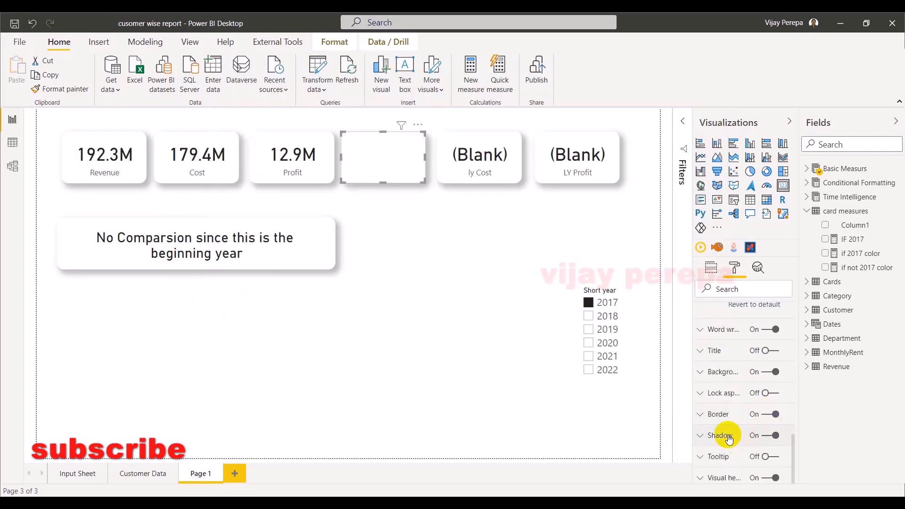
left_click(721, 436)
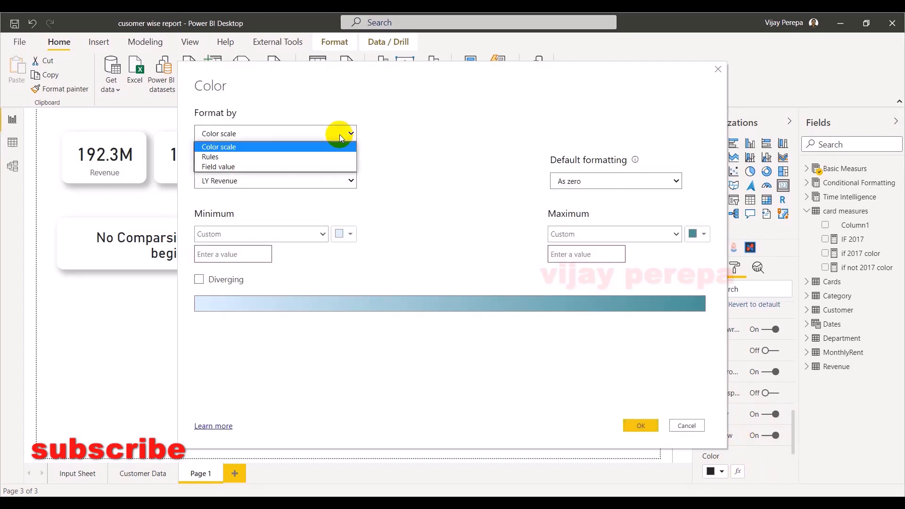
left_click(218, 166)
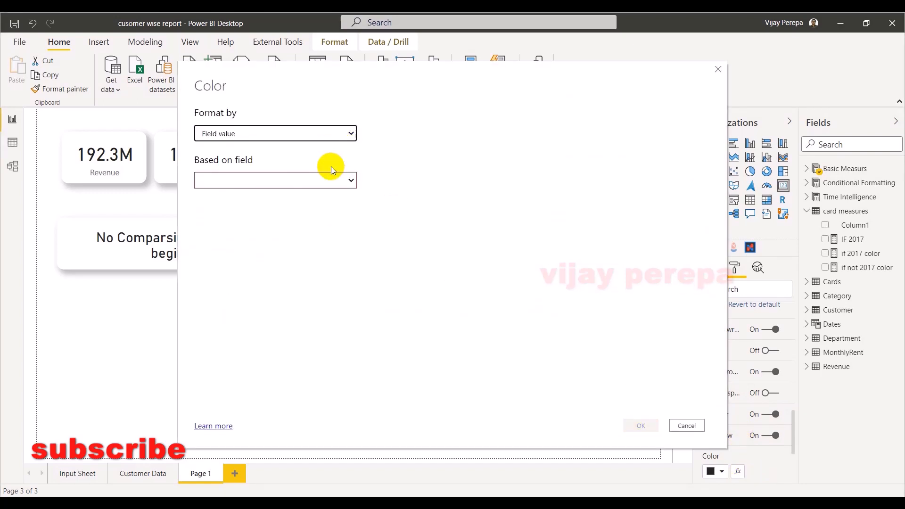
left_click(275, 180)
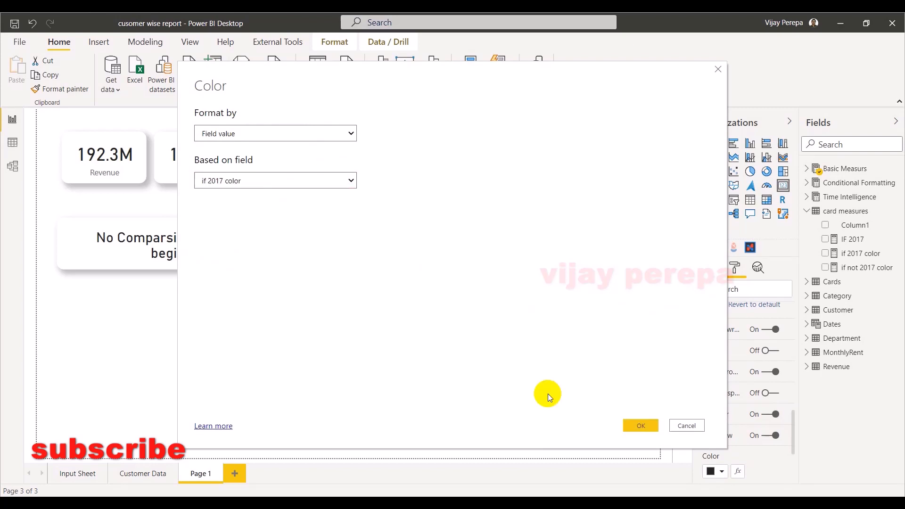
left_click(640, 425)
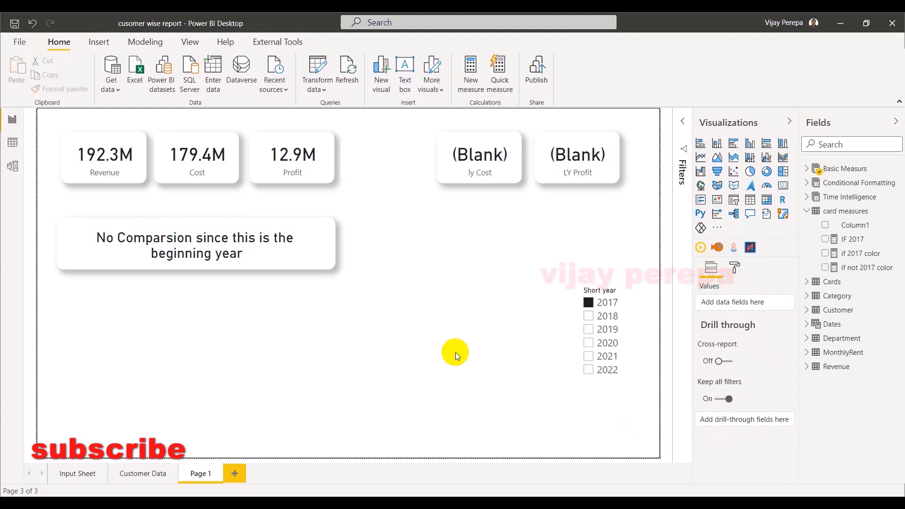
- Copy the LY Revenue card's hiding format onto the ly Cost and LY Profit cards with Format painter
left_click(383, 156)
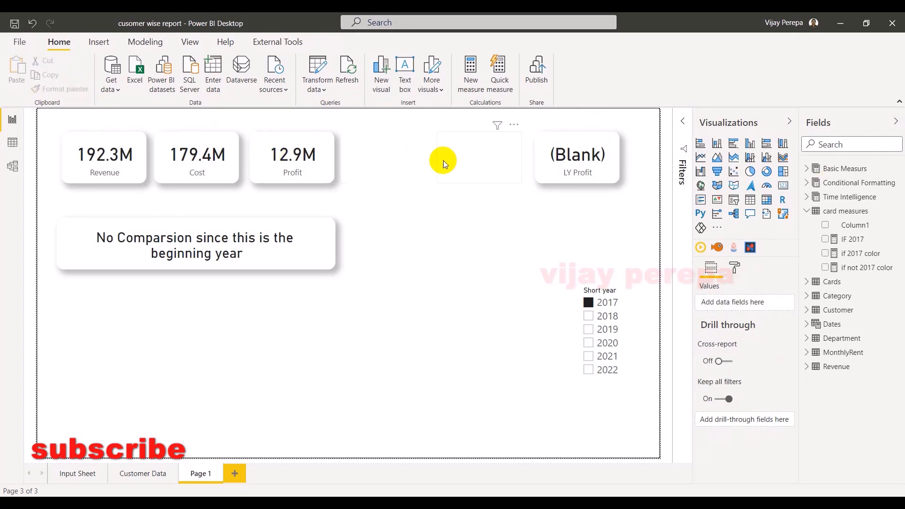
left_click(478, 157)
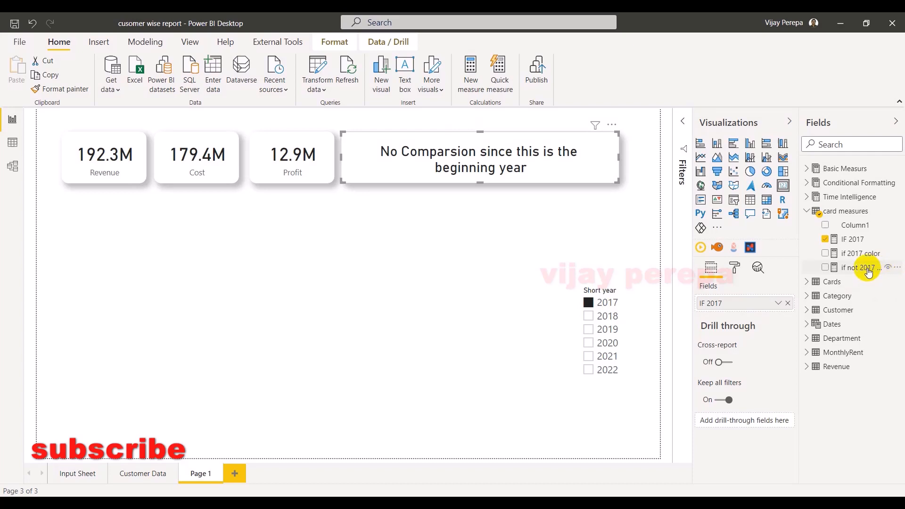
left_click(734, 267)
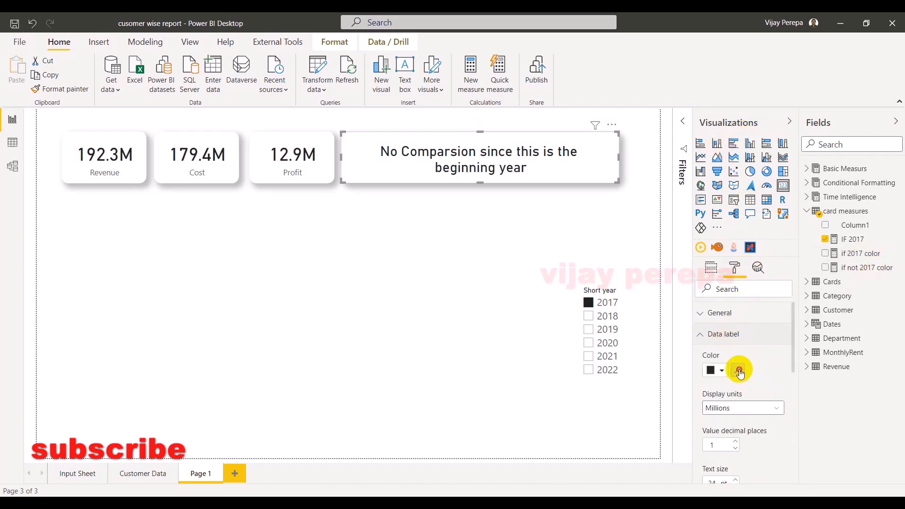
- Drive the notice card's text colour by Field value from the 'if not 2017 color' measure in card measures
left_click(740, 370)
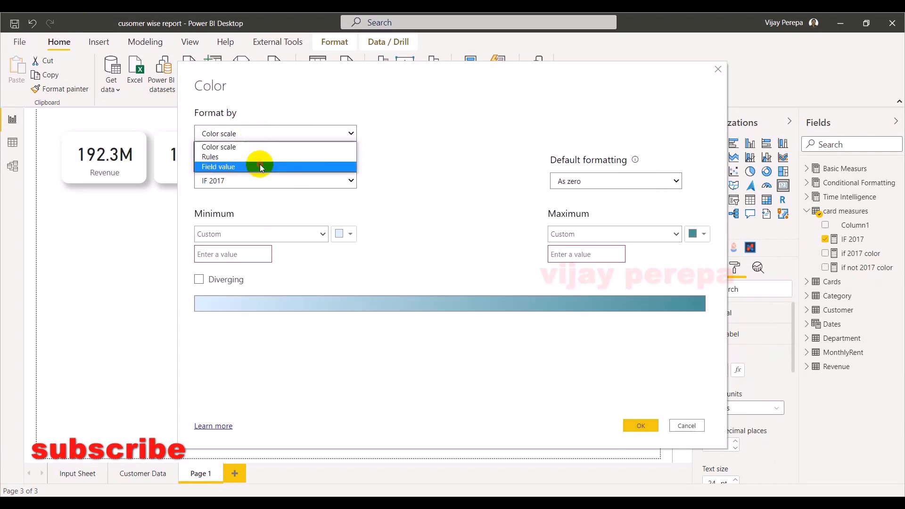
left_click(218, 167)
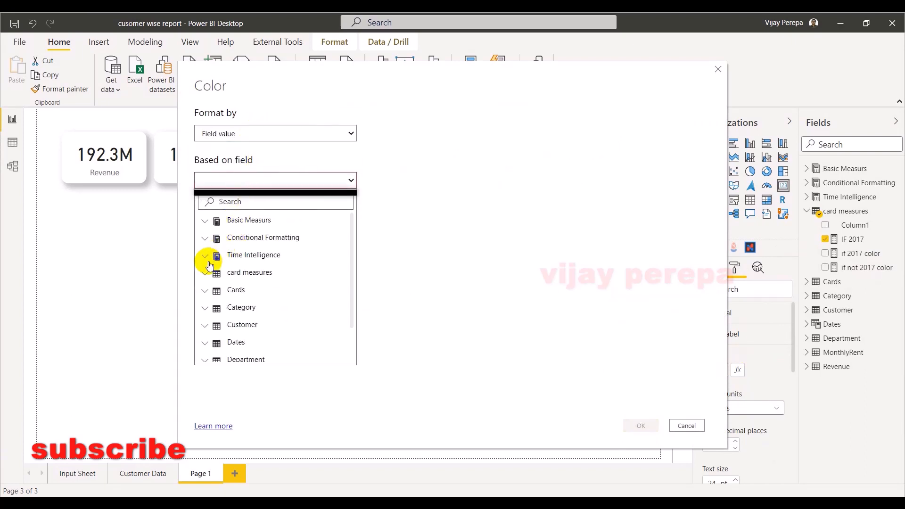
left_click(204, 272)
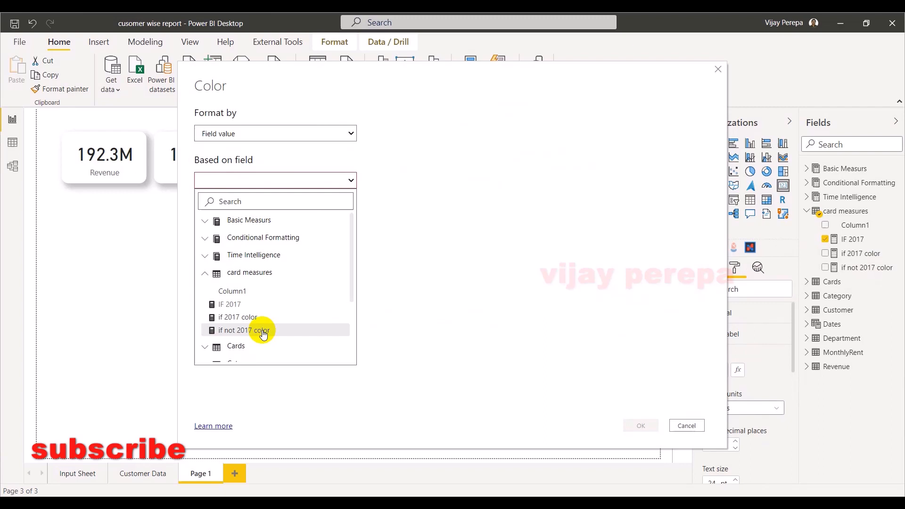
left_click(238, 330)
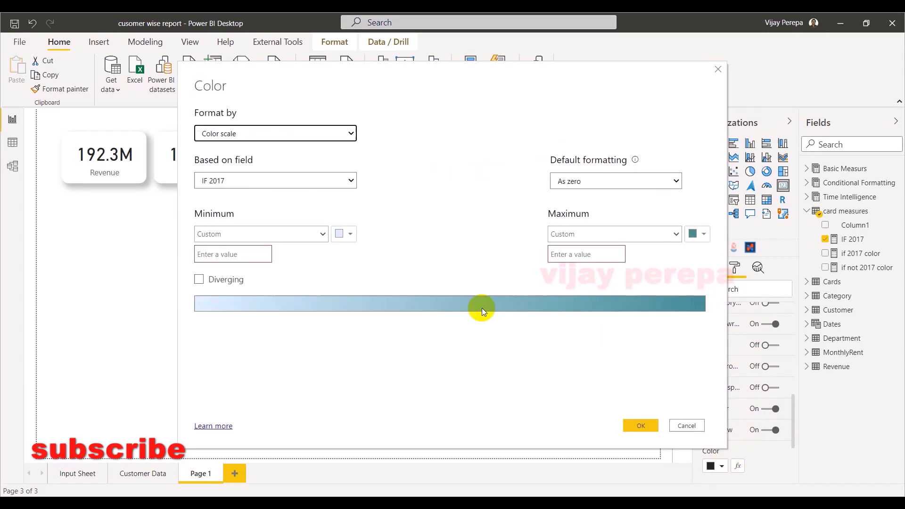
left_click(274, 133)
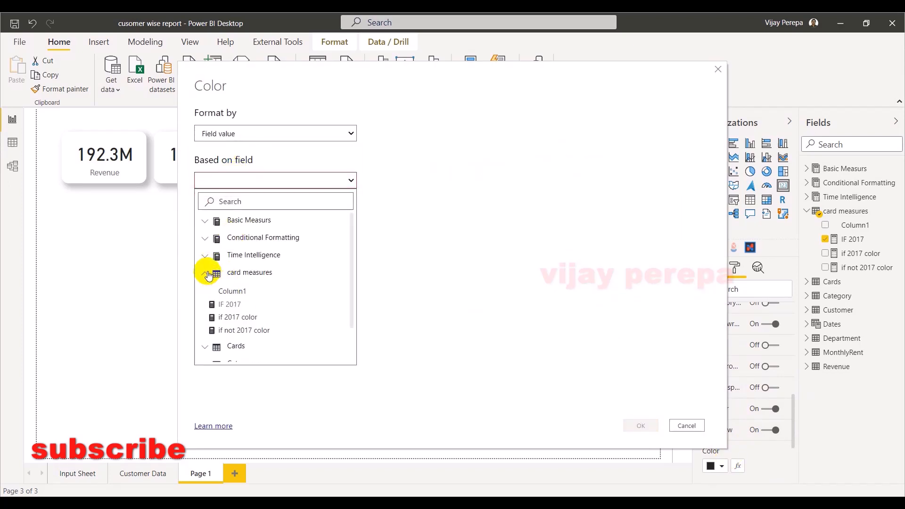
left_click(686, 426)
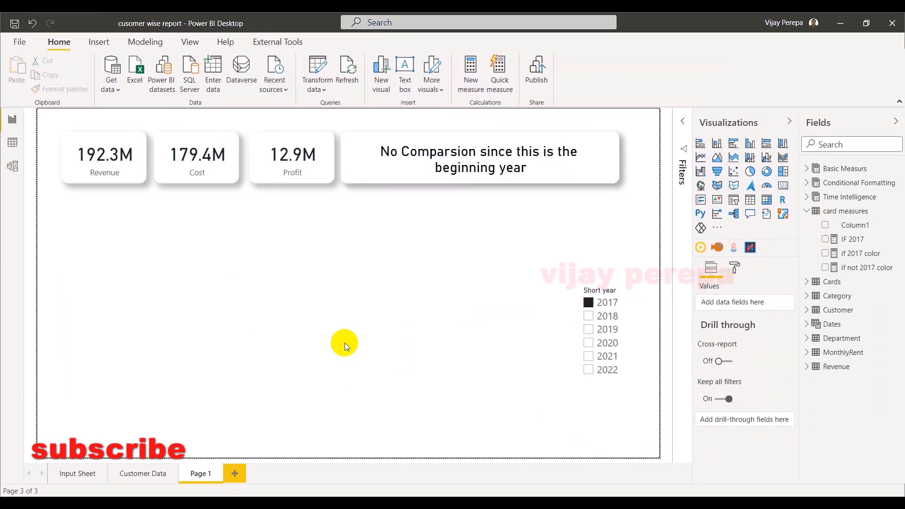
mouse_move(407, 326)
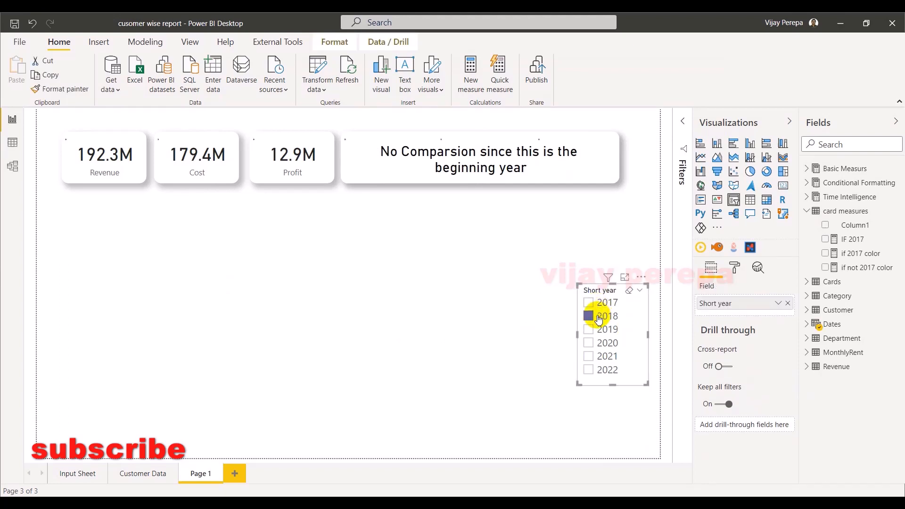
left_click(589, 316)
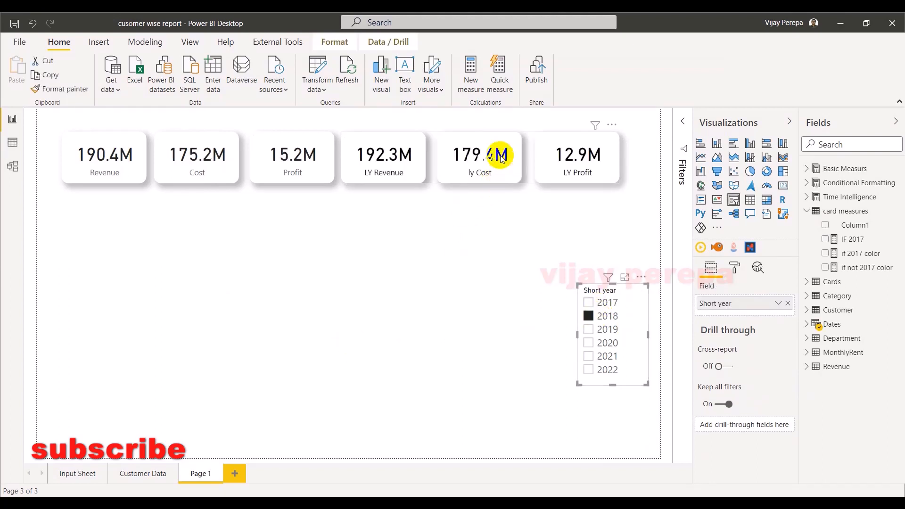
mouse_move(490, 161)
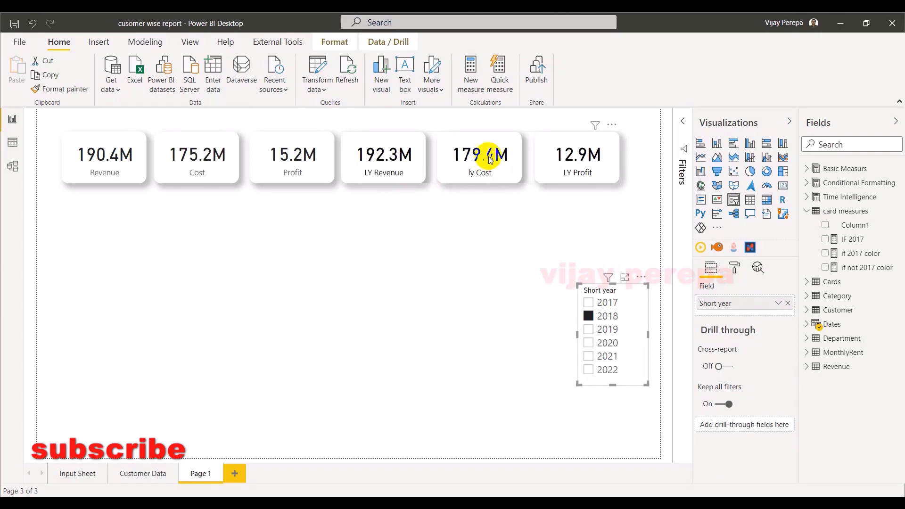
mouse_move(498, 236)
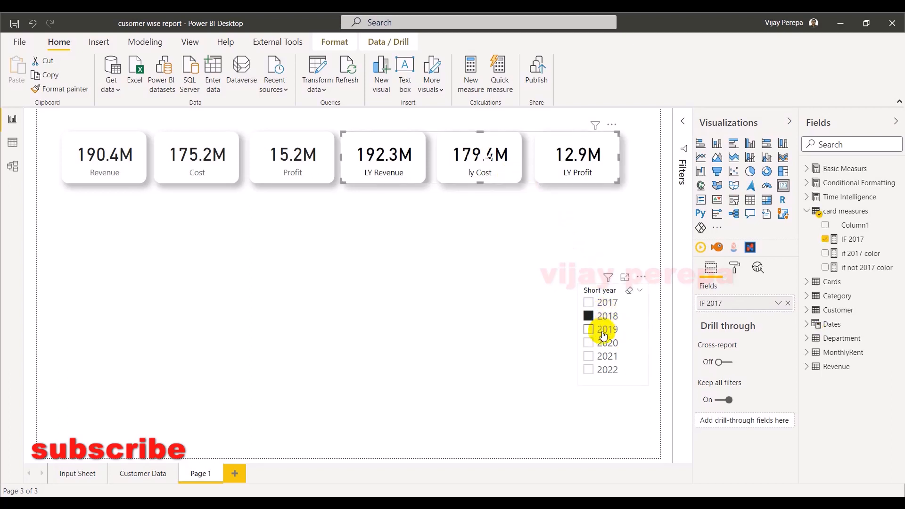
left_click(589, 329)
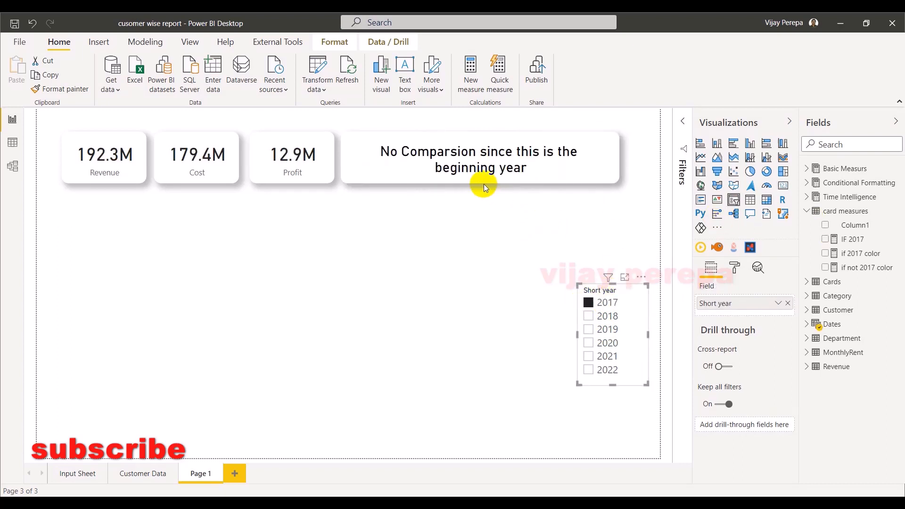
- Lower the No Comparison card's data label text size to 19 pt
left_click(826, 238)
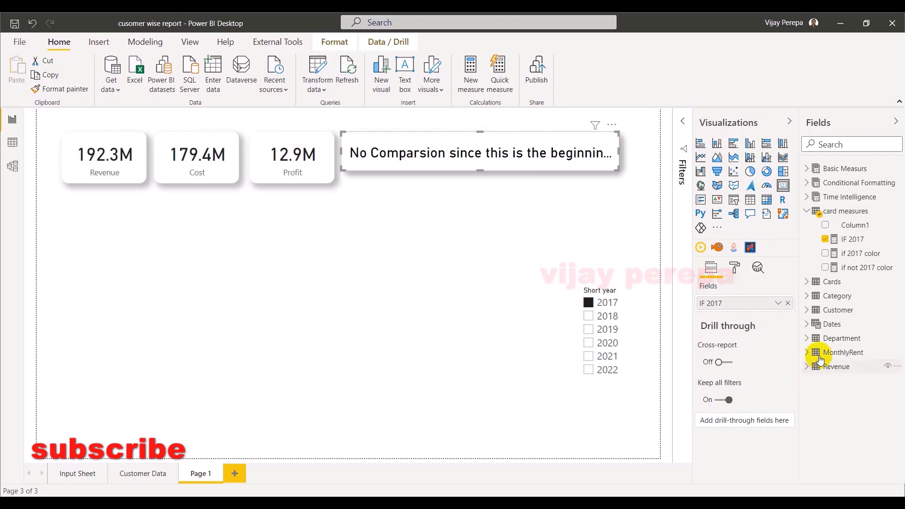
left_click(735, 267)
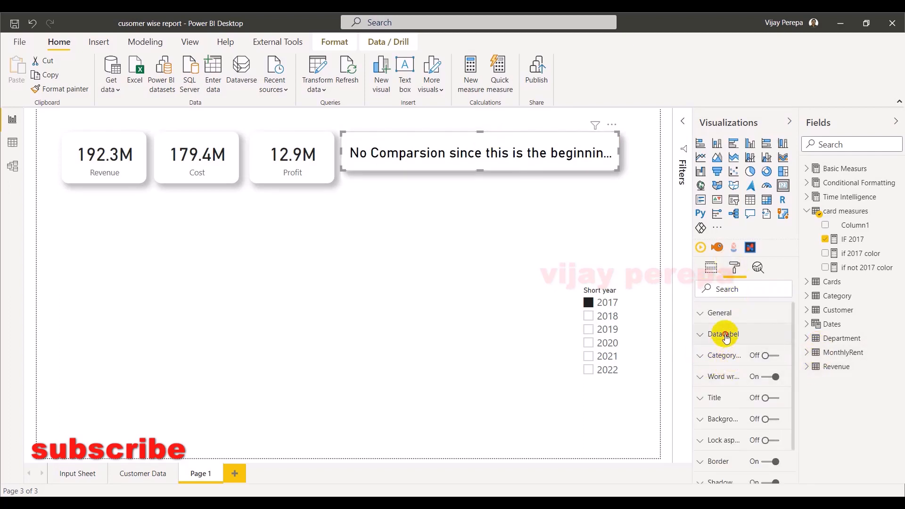
left_click(723, 334)
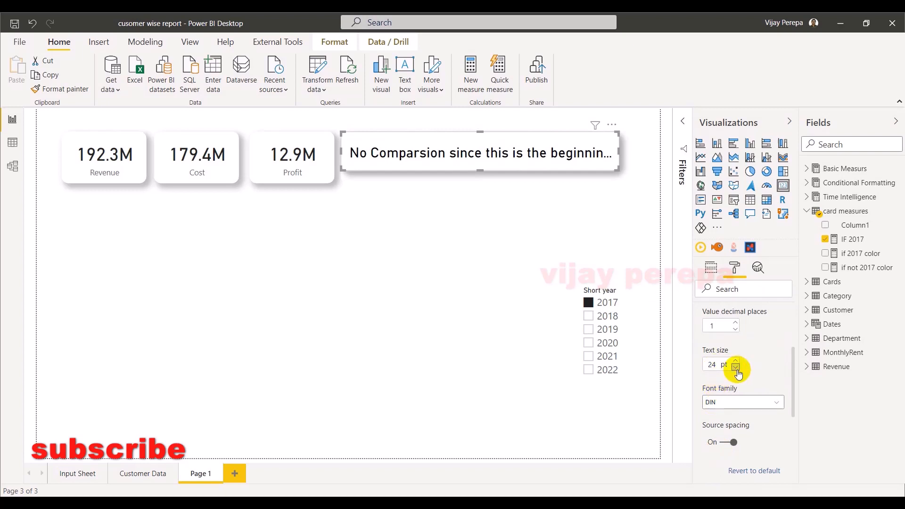
left_click(735, 367)
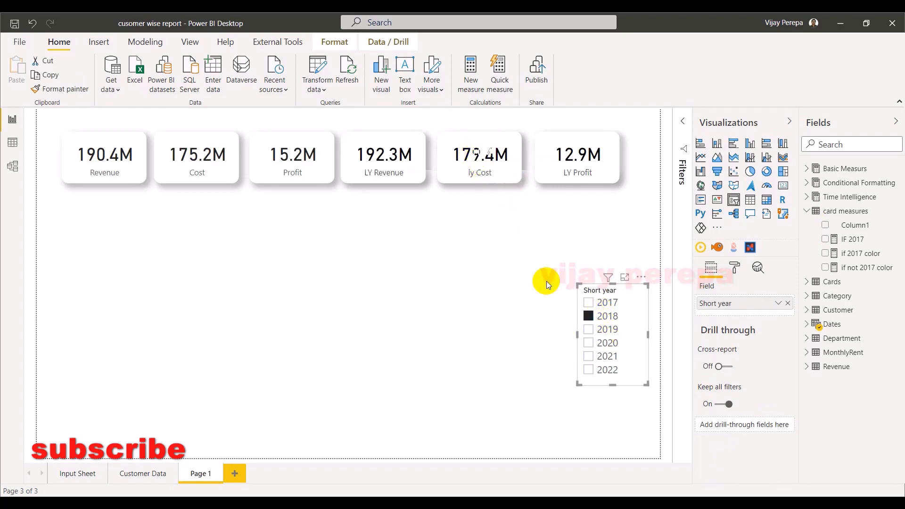
- With 2017 selected, set the notice label's display units to Auto and decimals to 0
left_click(588, 302)
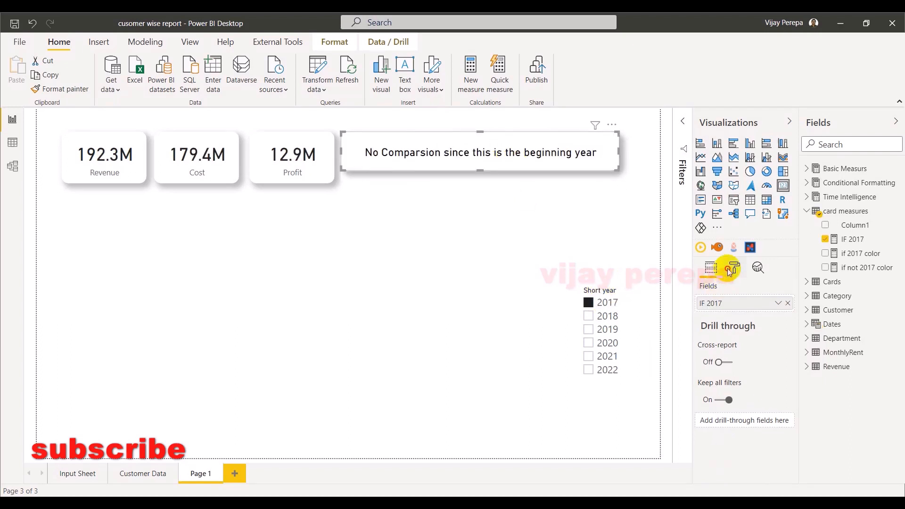
left_click(734, 267)
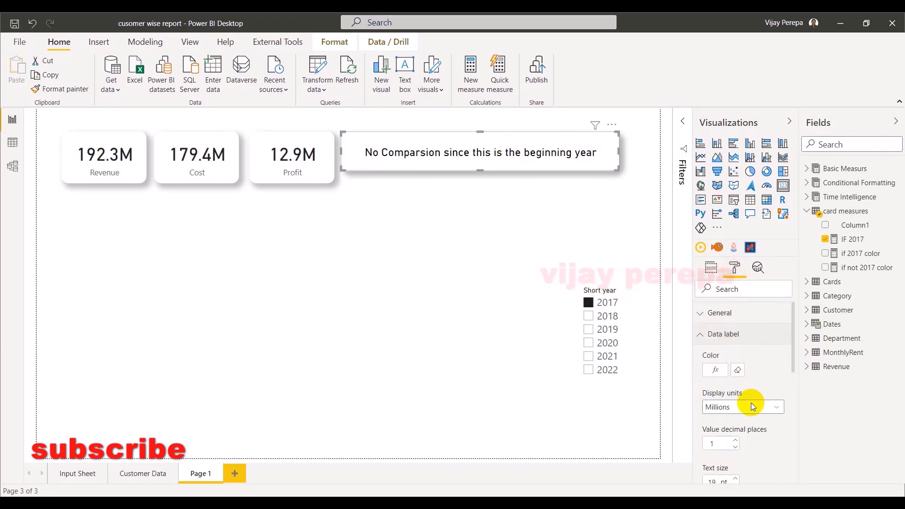
left_click(744, 407)
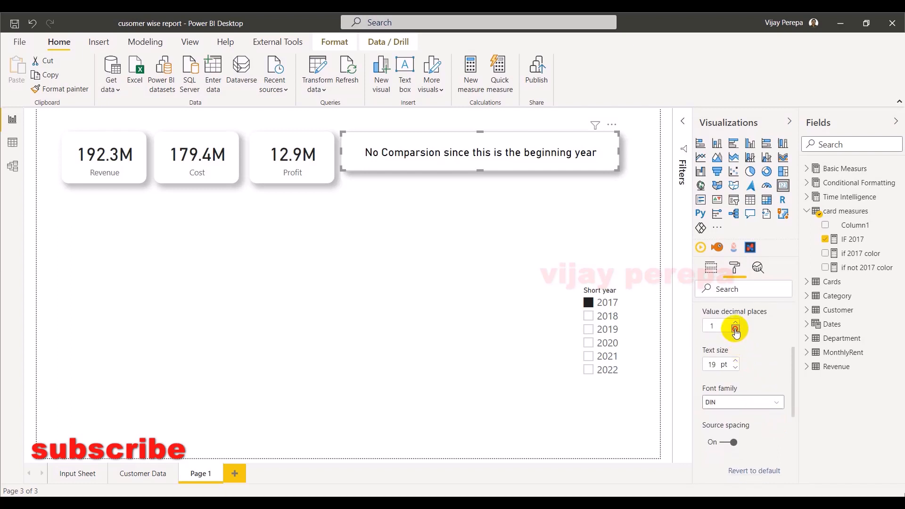
left_click(735, 328)
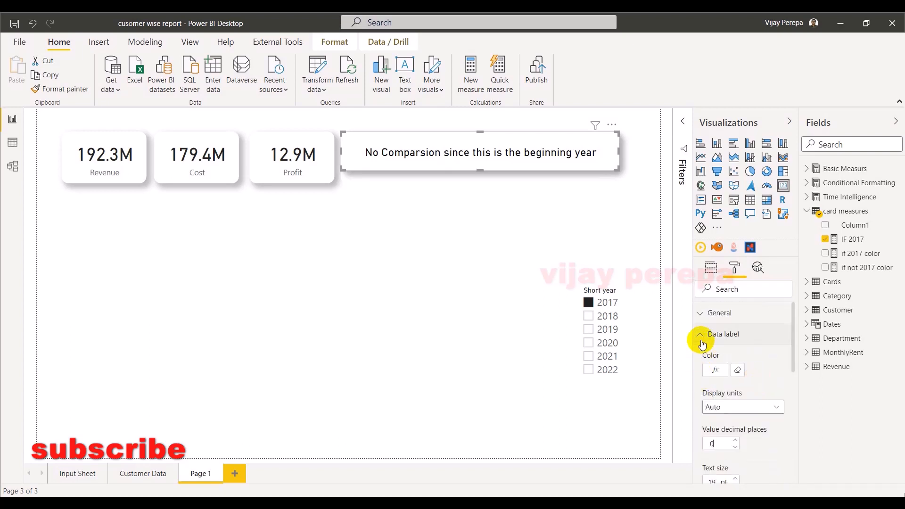
- Step the Short year slicer through 2018, 2020, 2021 and 2022 to confirm last-year comparisons show
left_click(699, 334)
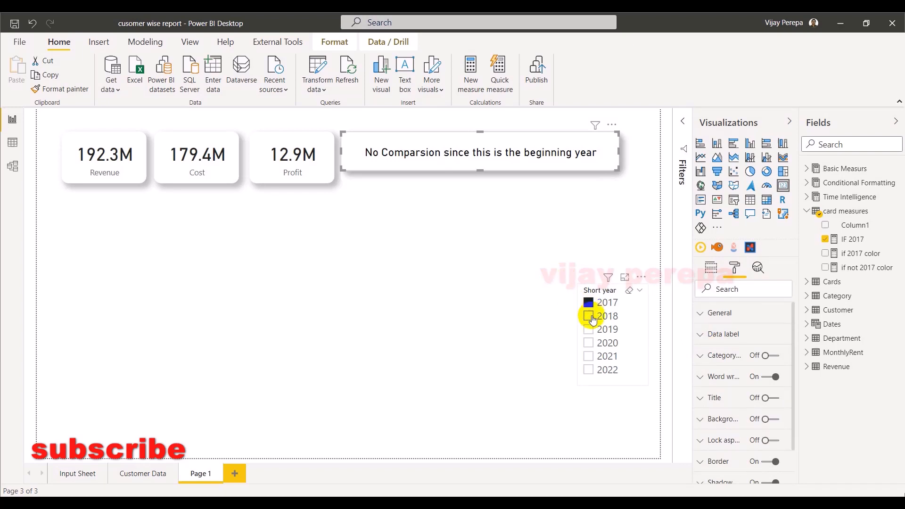
left_click(588, 316)
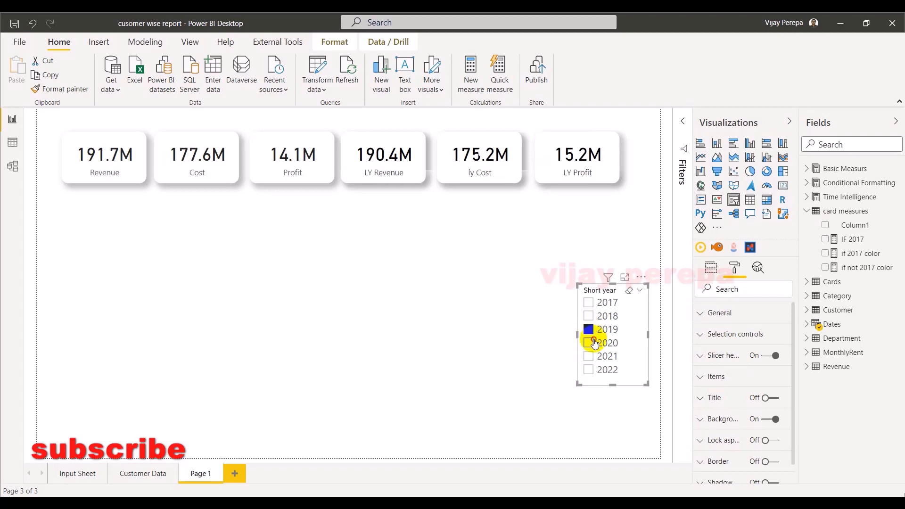
left_click(589, 343)
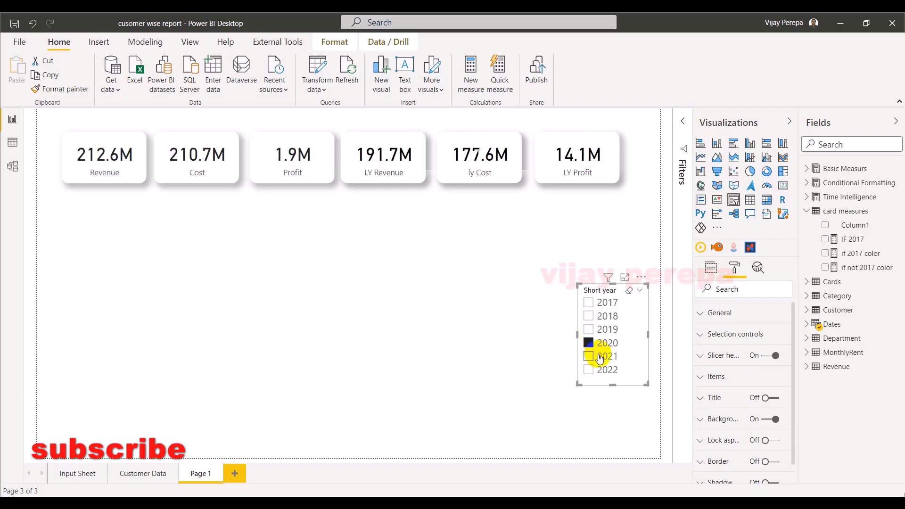
left_click(607, 356)
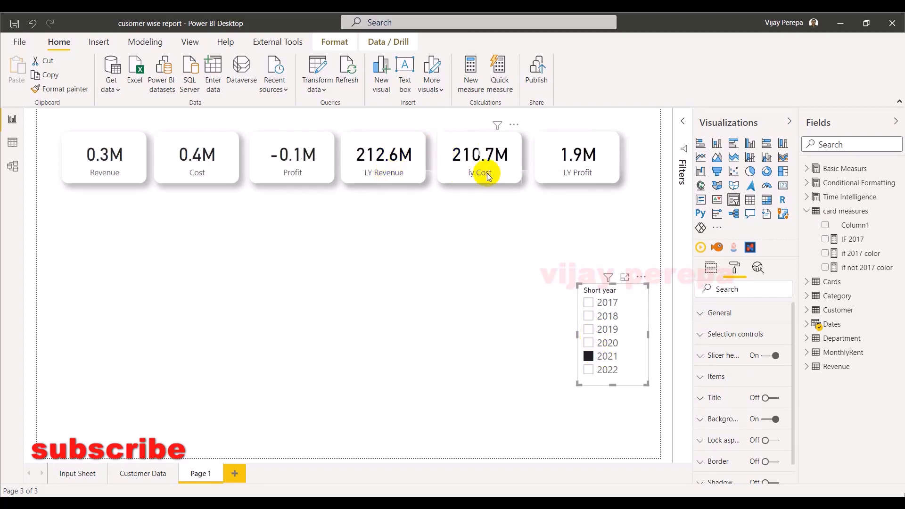
mouse_move(527, 174)
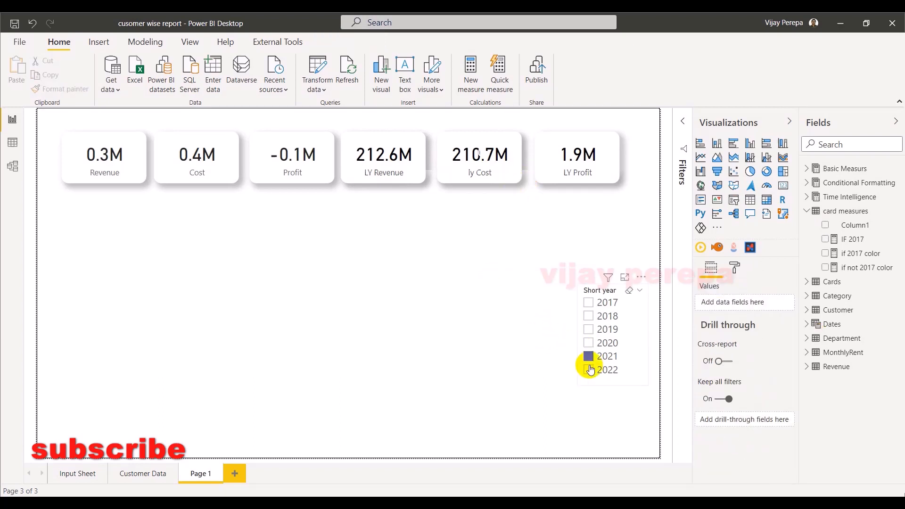
left_click(607, 370)
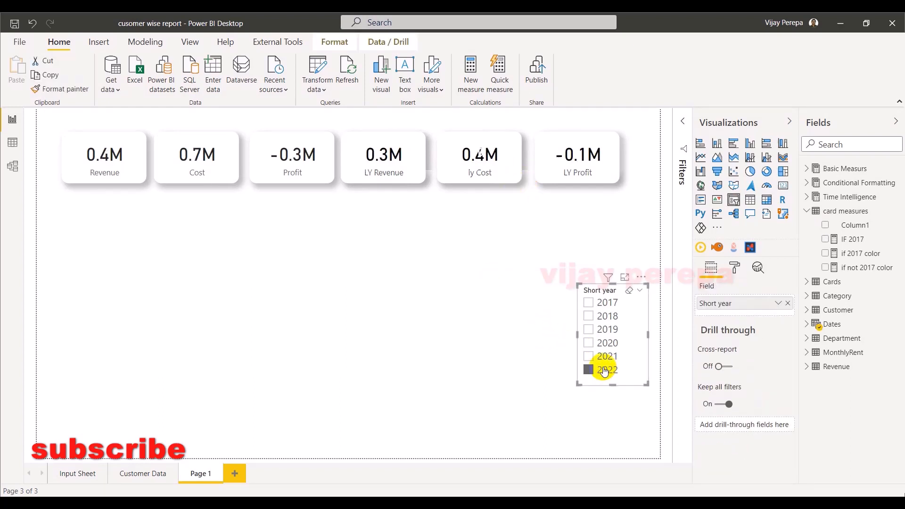